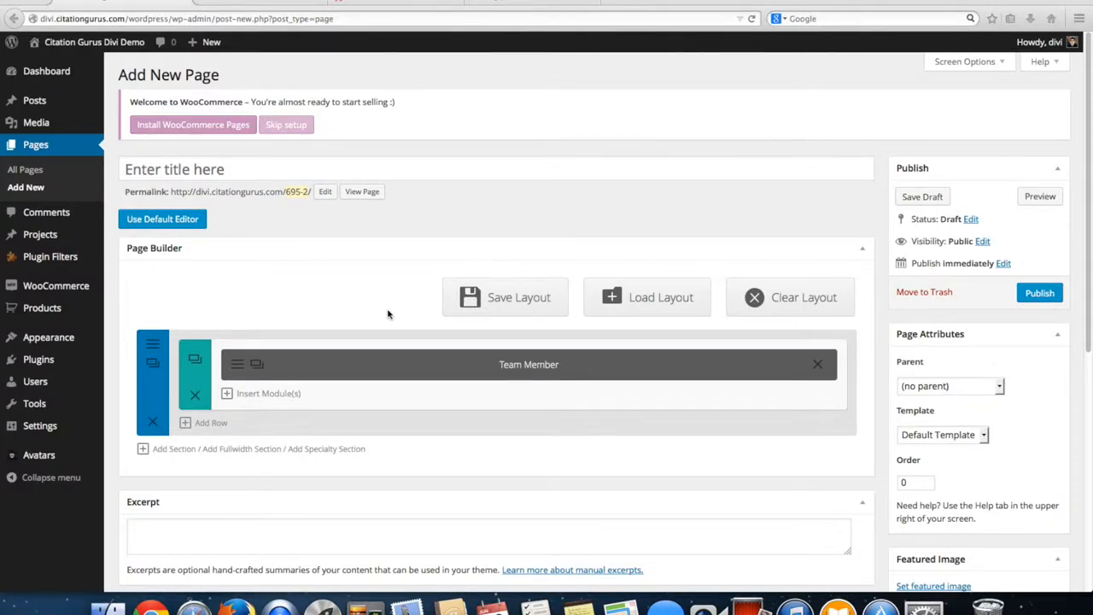
mouse_move(331, 371)
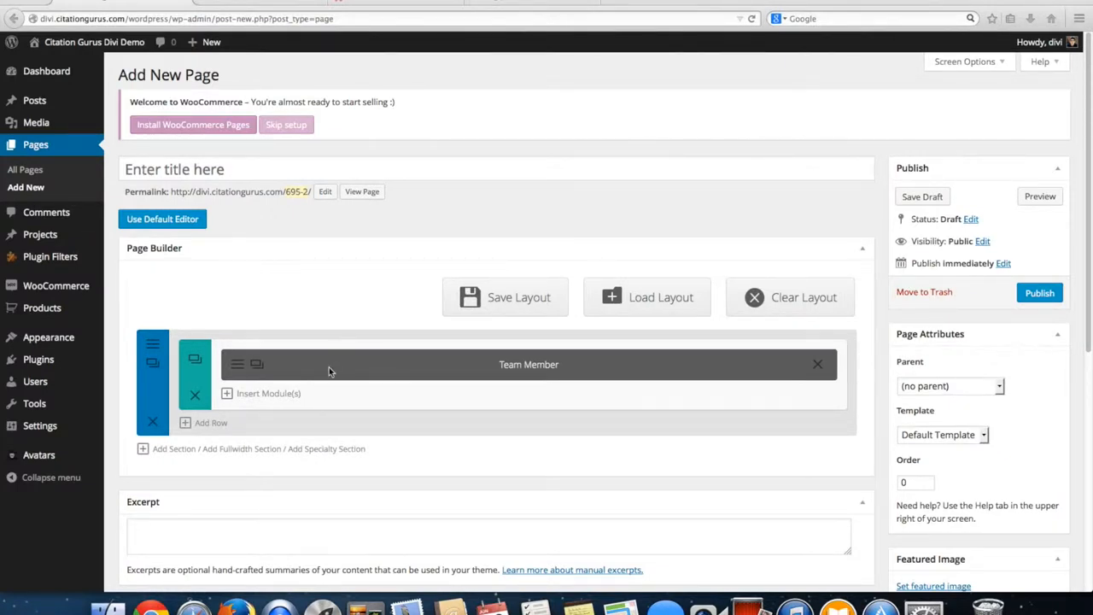
mouse_move(277, 379)
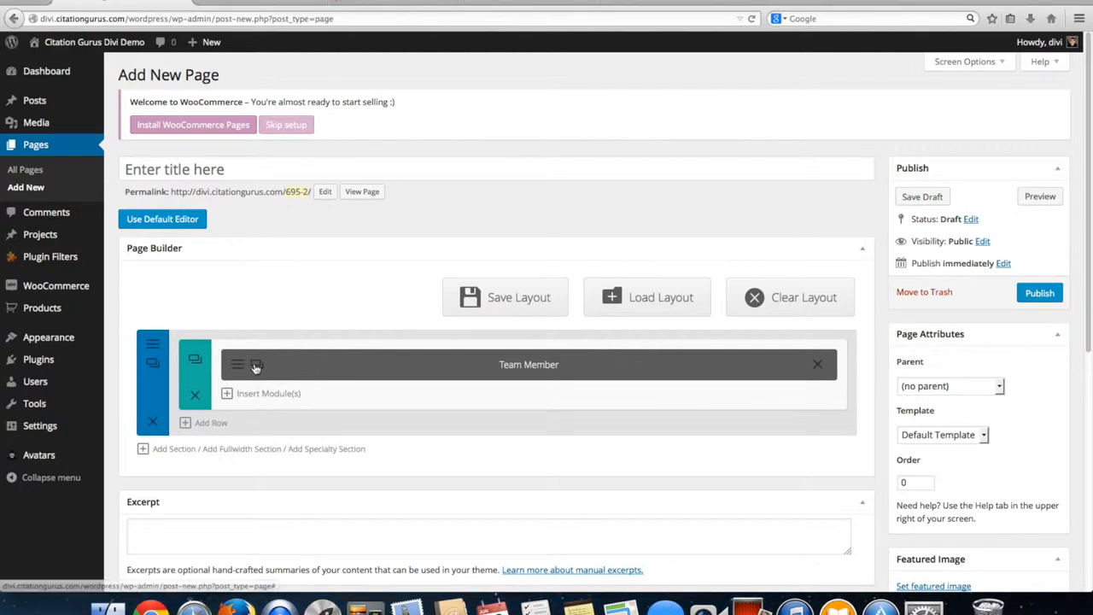
click(256, 366)
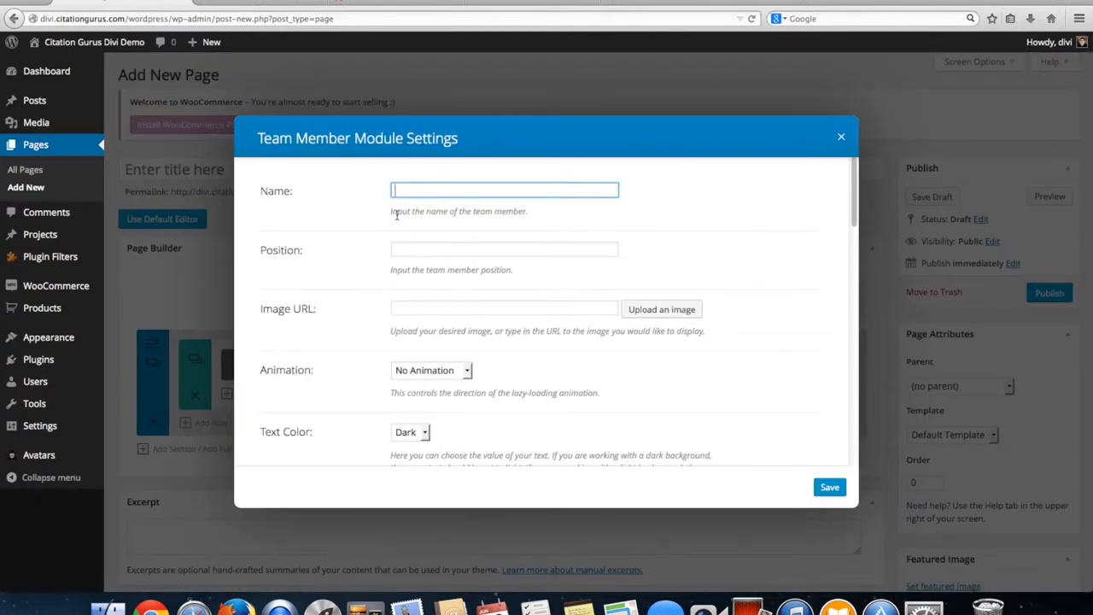
text(Sean N)
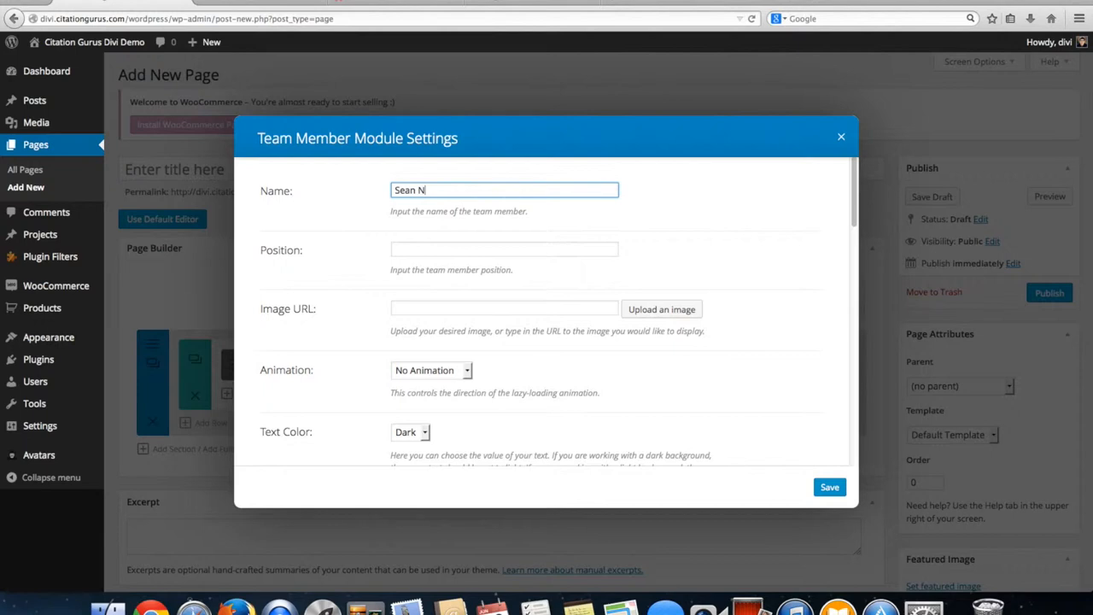
text(wanson)
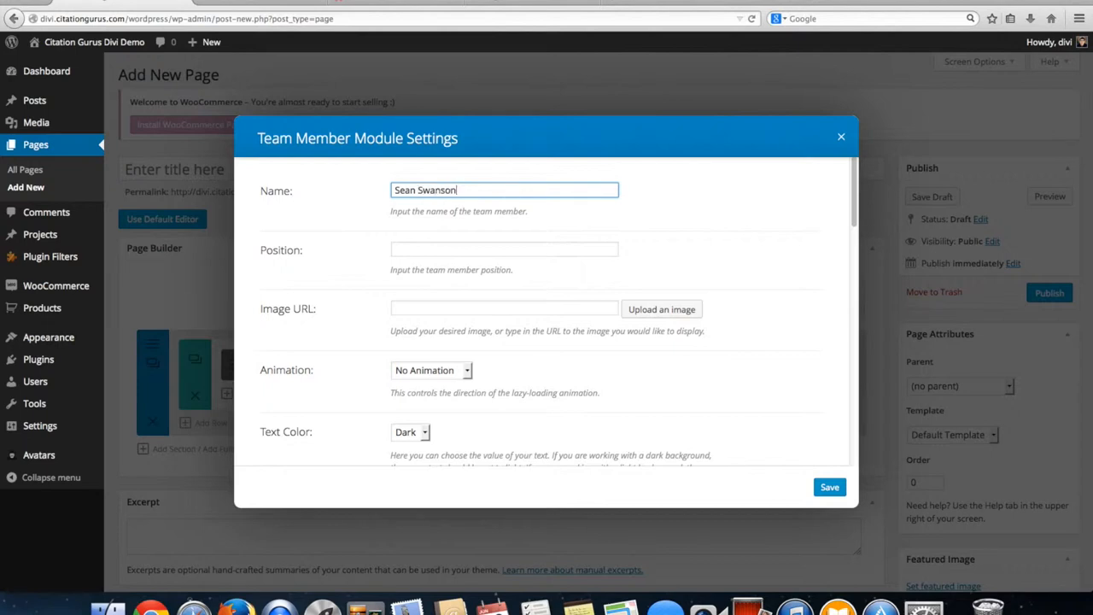
Set the member's position to 'Web Designer'.
click(504, 249)
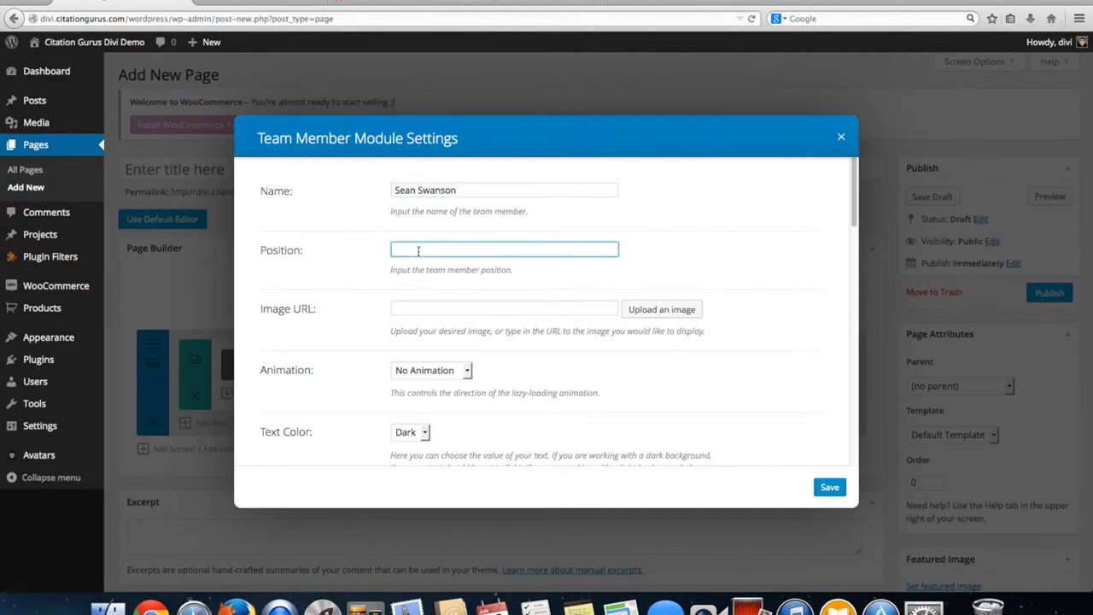
text(Web)
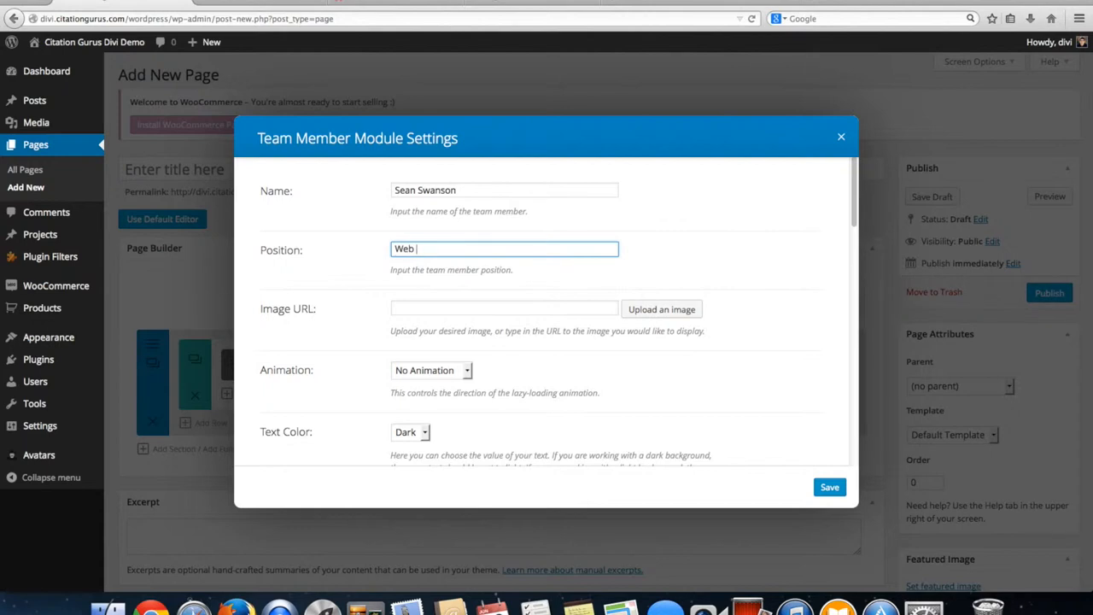
text(Desig)
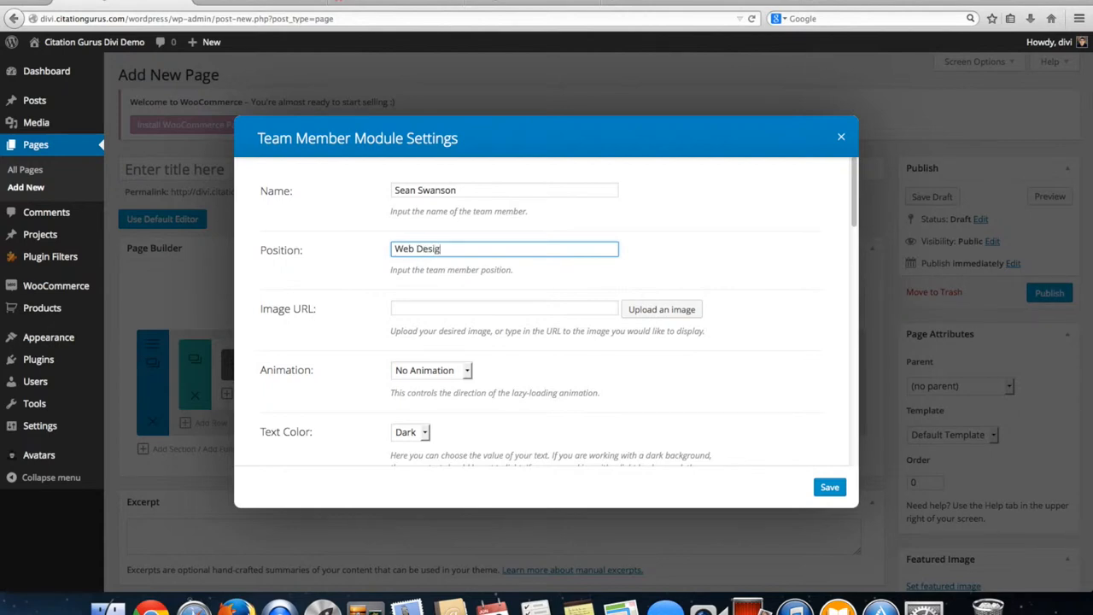
text(ner)
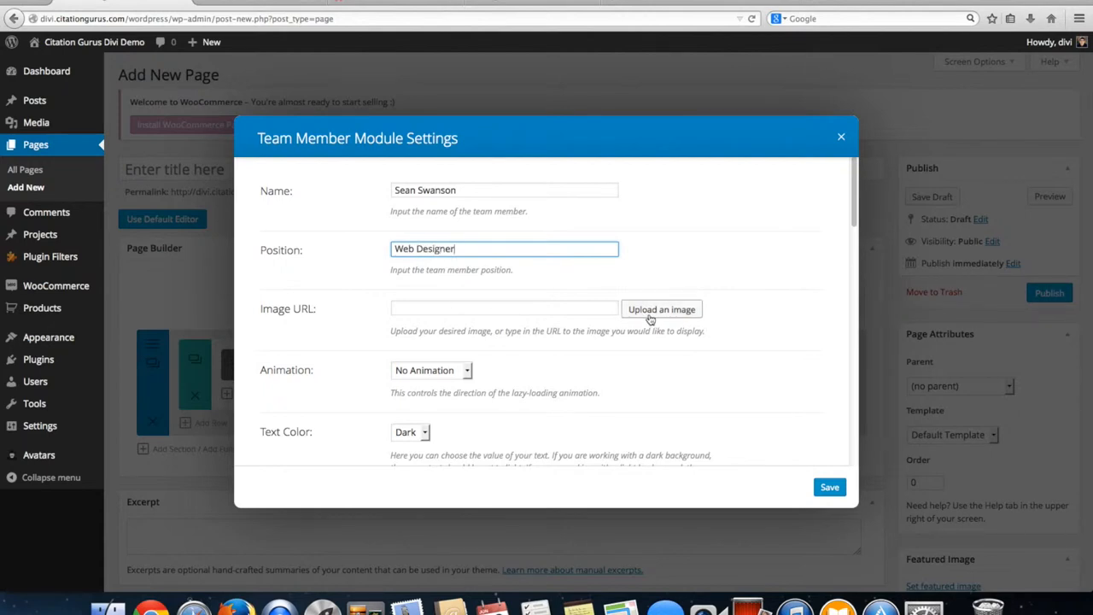
Choose the headshot photo from the media library as the member's image.
click(660, 309)
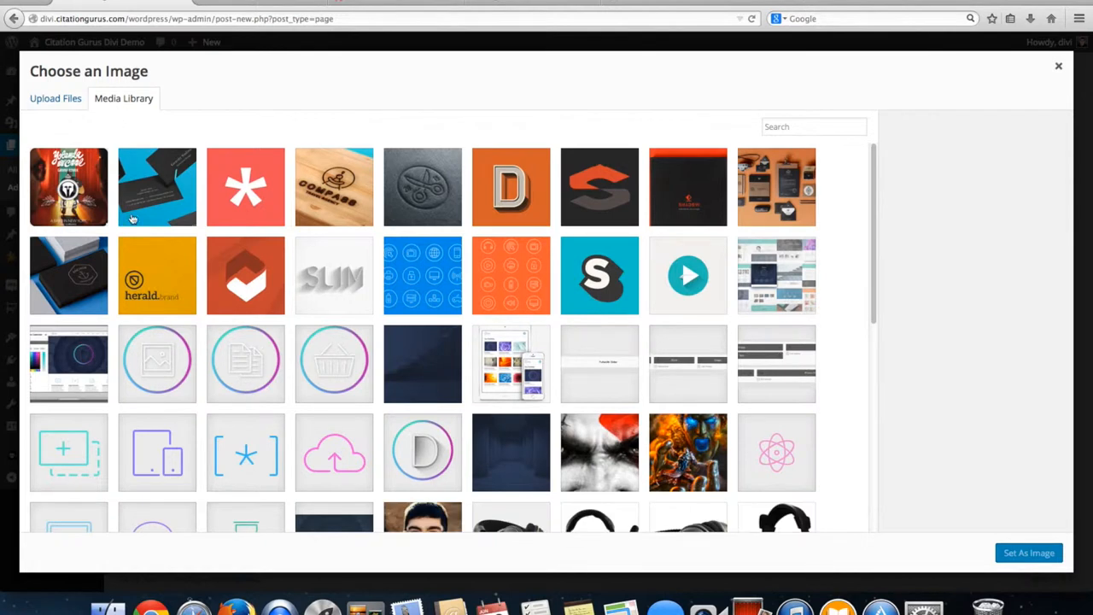
scroll(down, 3)
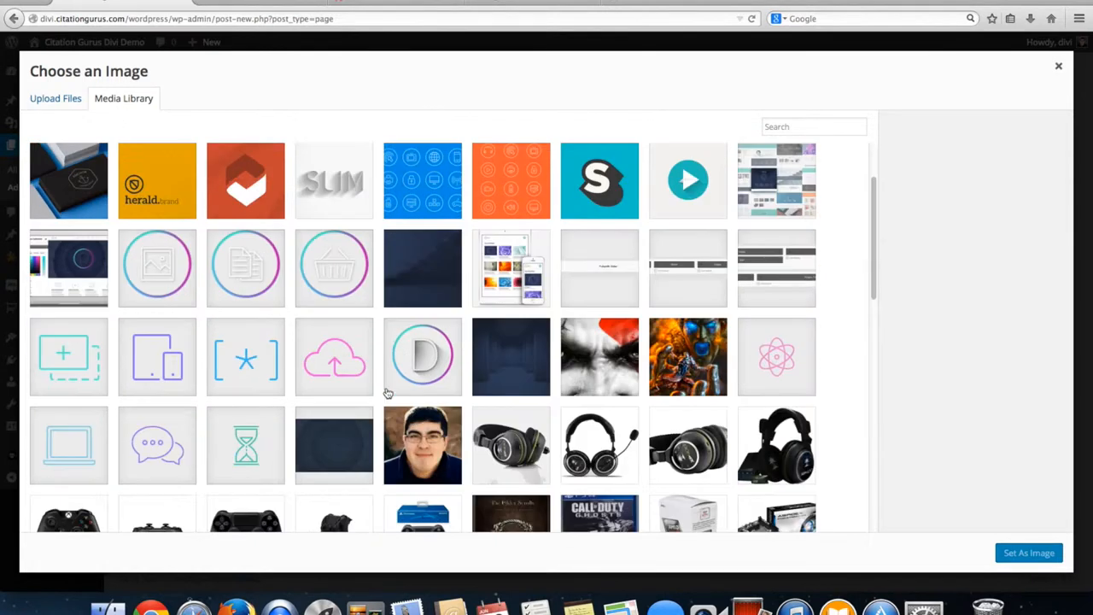
click(421, 444)
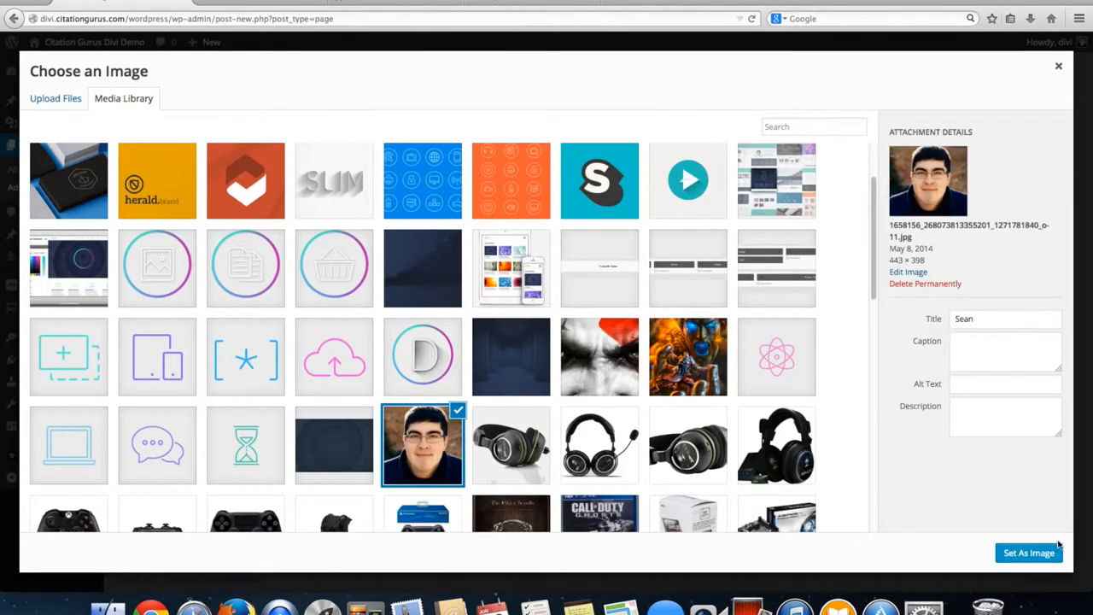
Apply the headshot as the member image and keep the animation set to No Animation.
click(1028, 553)
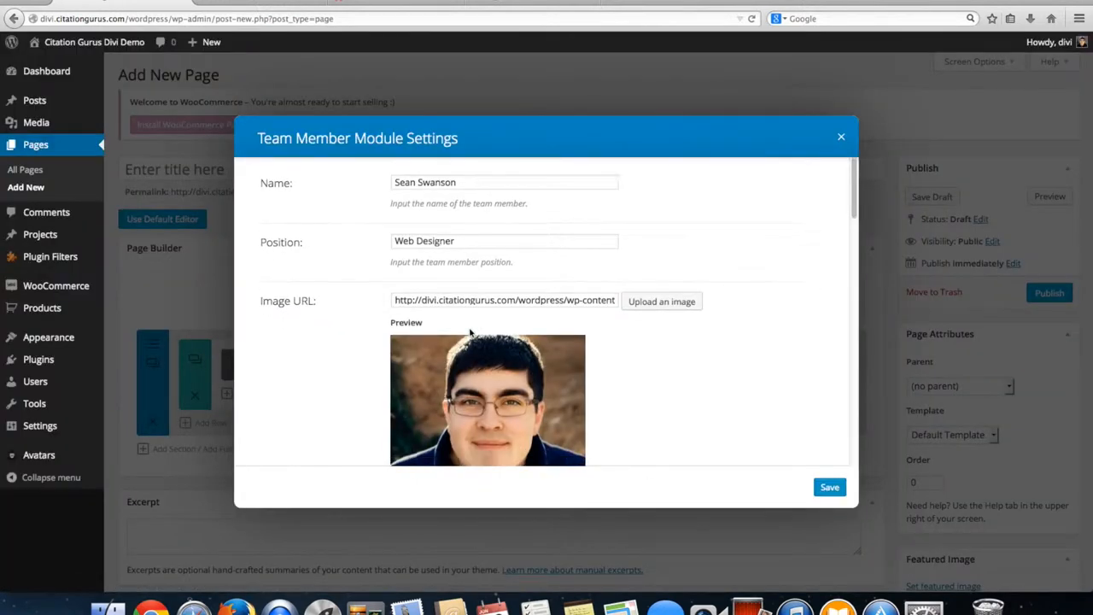
click(431, 331)
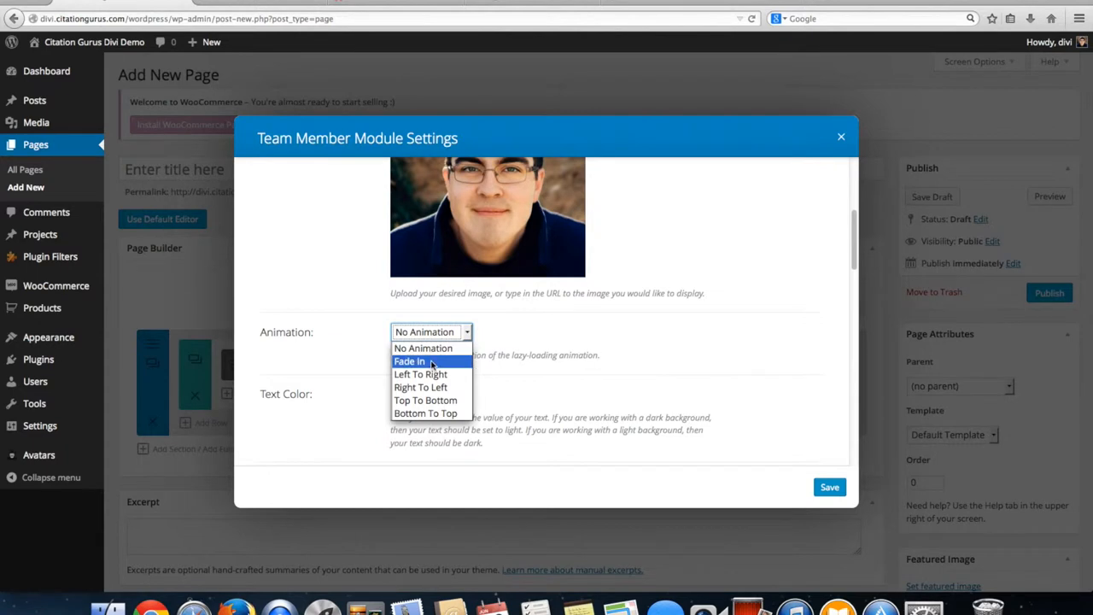
mouse_move(425, 386)
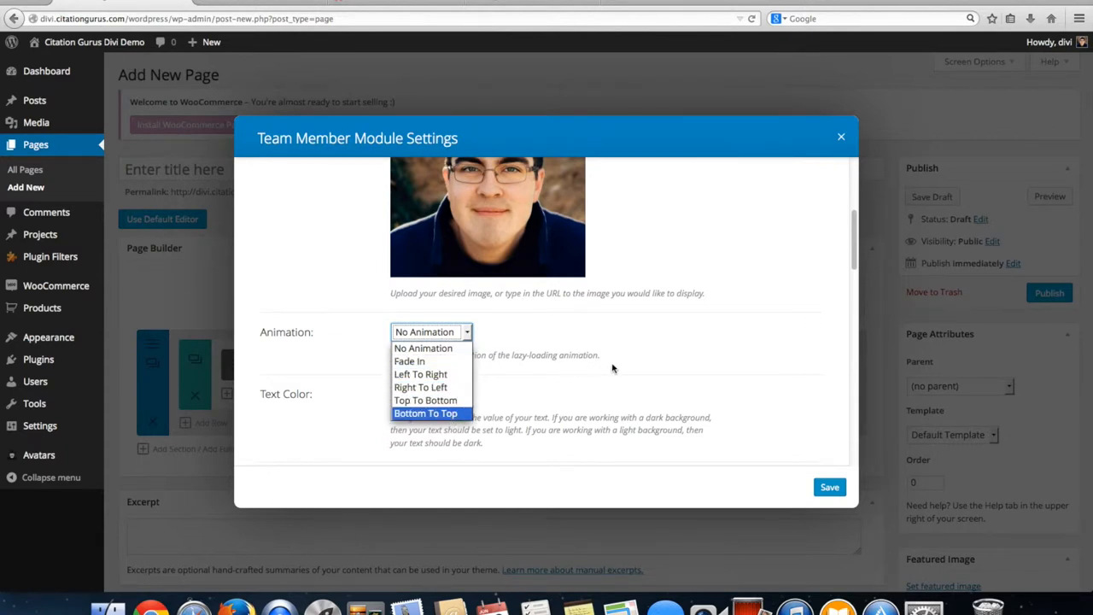
click(423, 349)
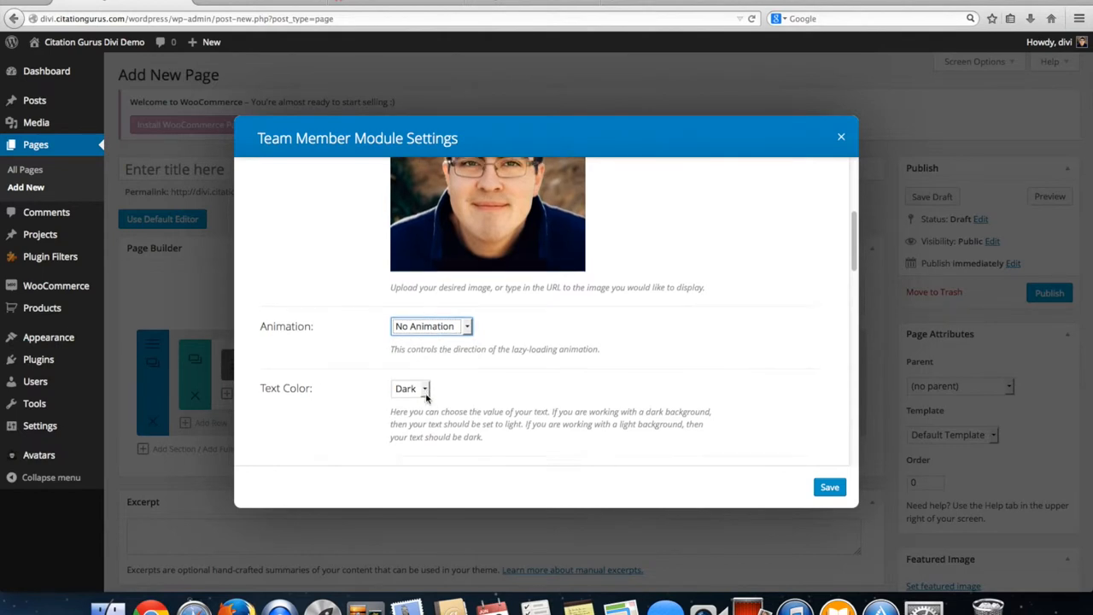
Scroll down through the social profile URL fields to review them.
scroll(down, 3)
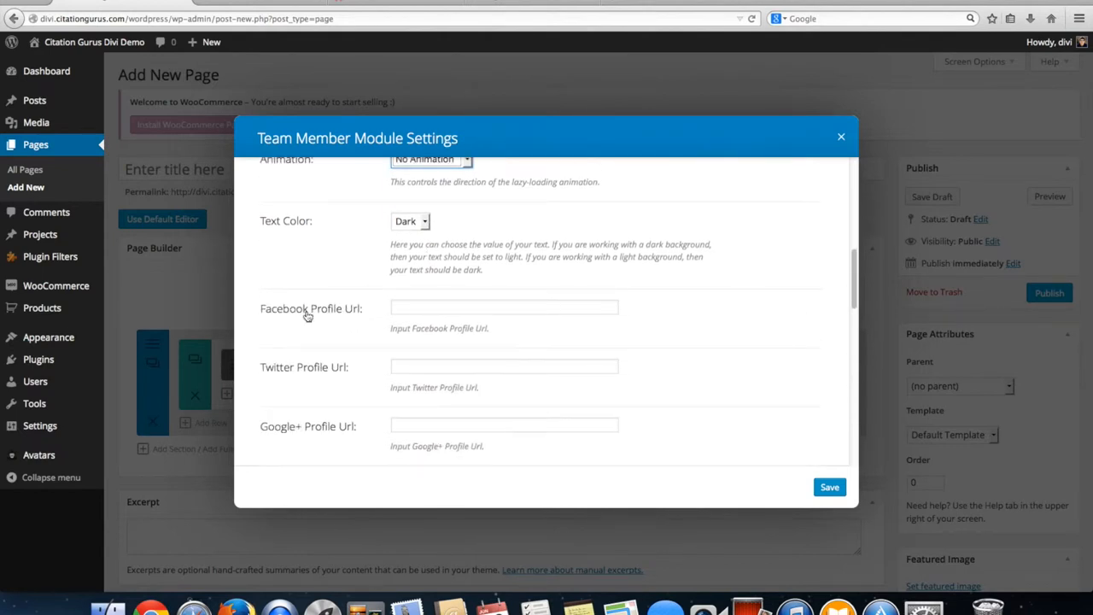
scroll(down, 3)
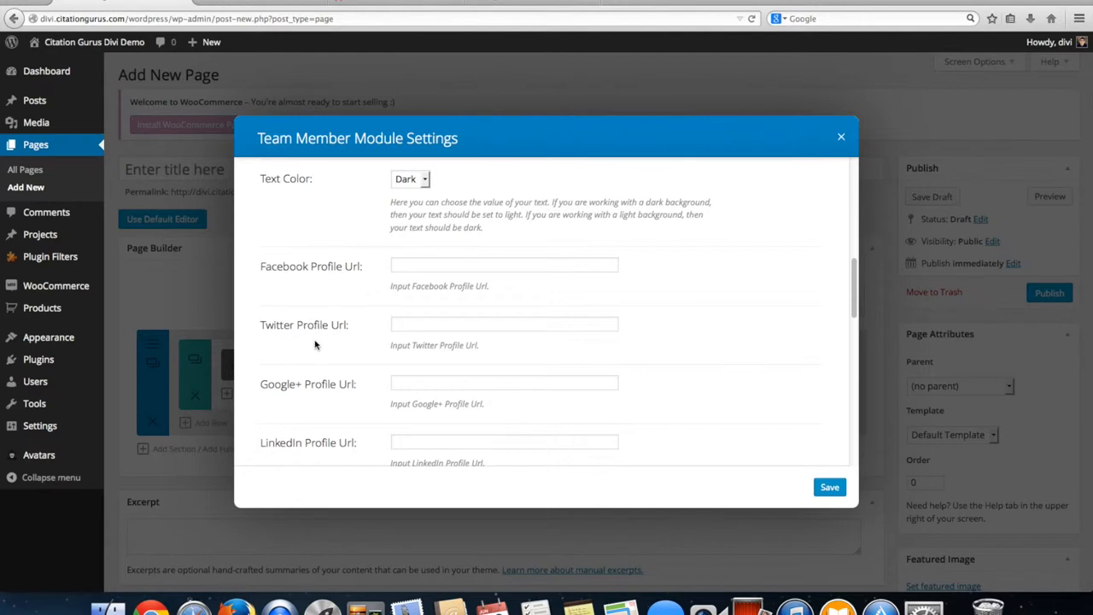
scroll(down, 3)
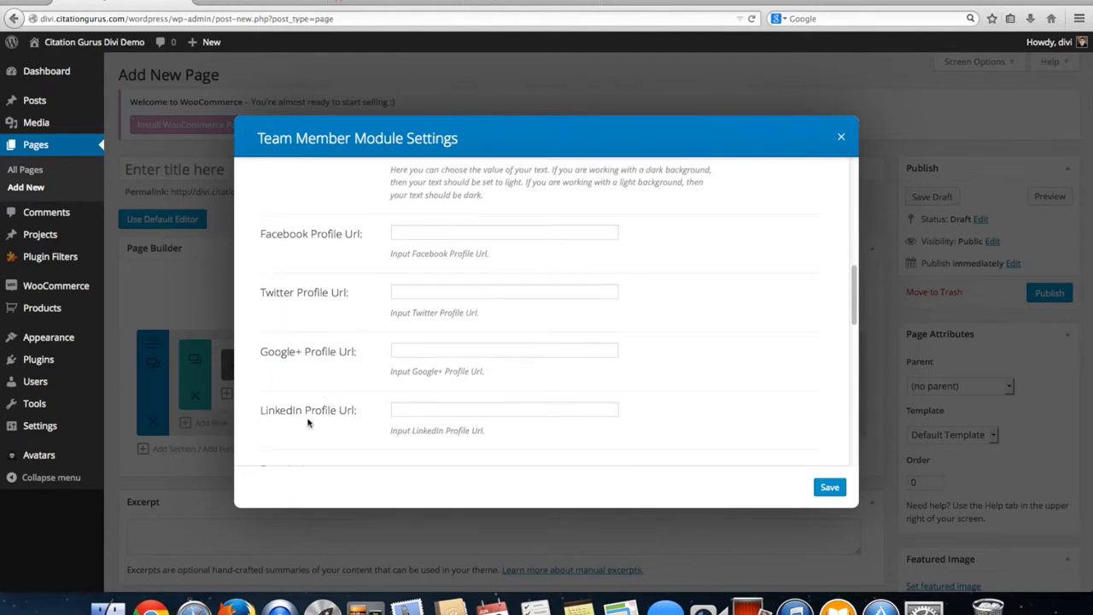
scroll(down, 3)
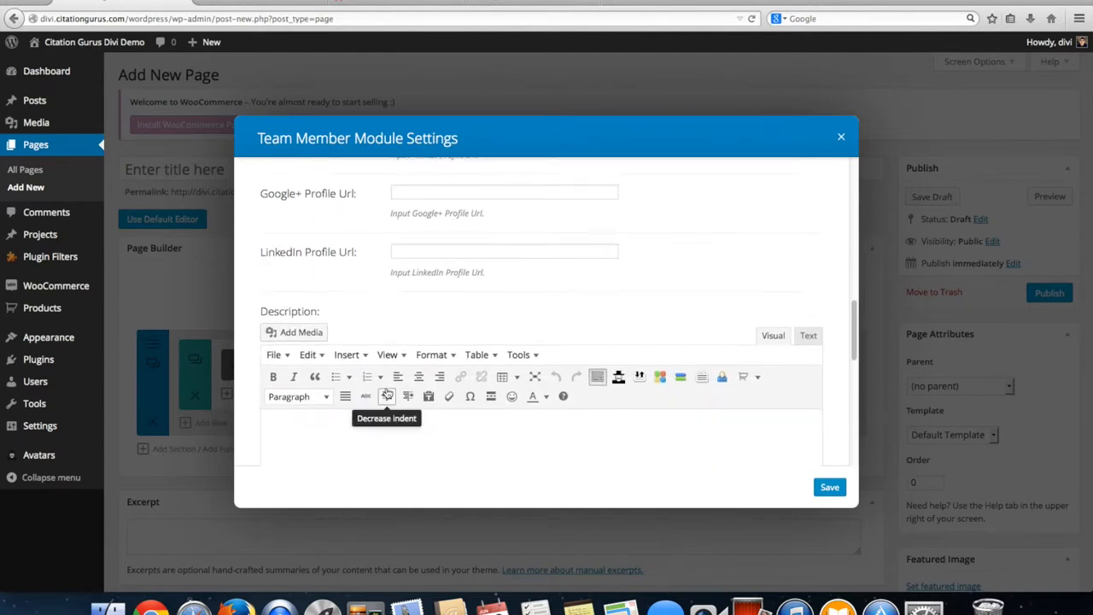
scroll(down, 3)
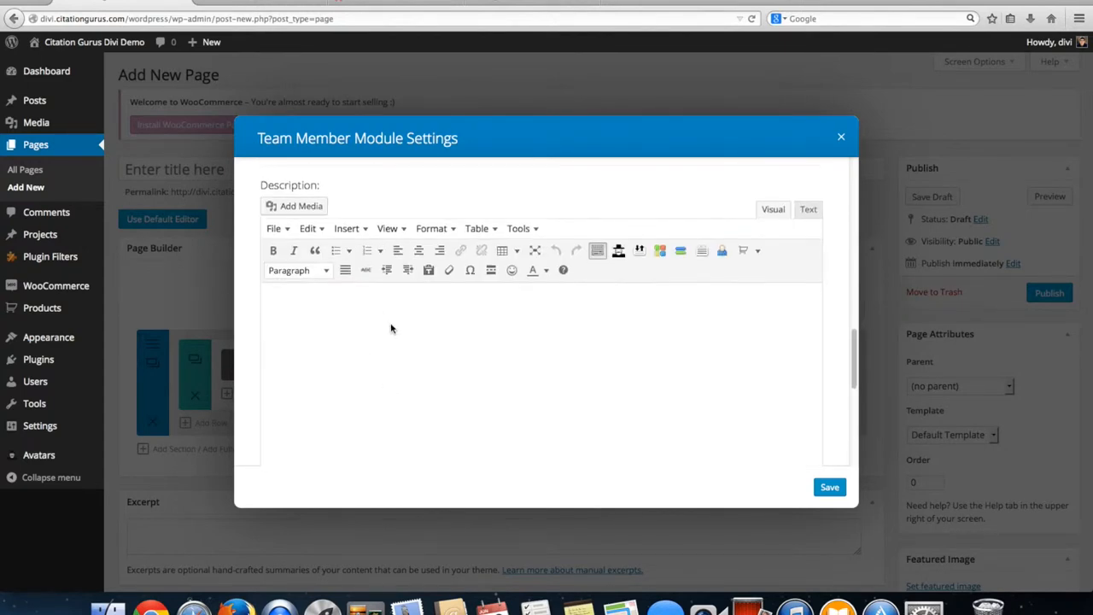
mouse_move(452, 314)
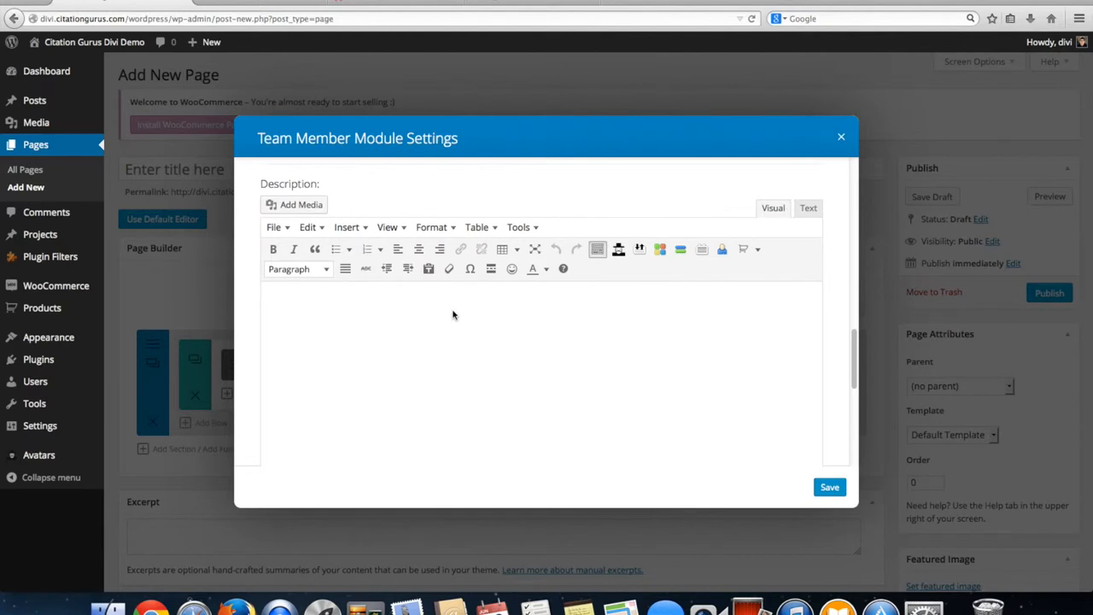
mouse_move(366, 326)
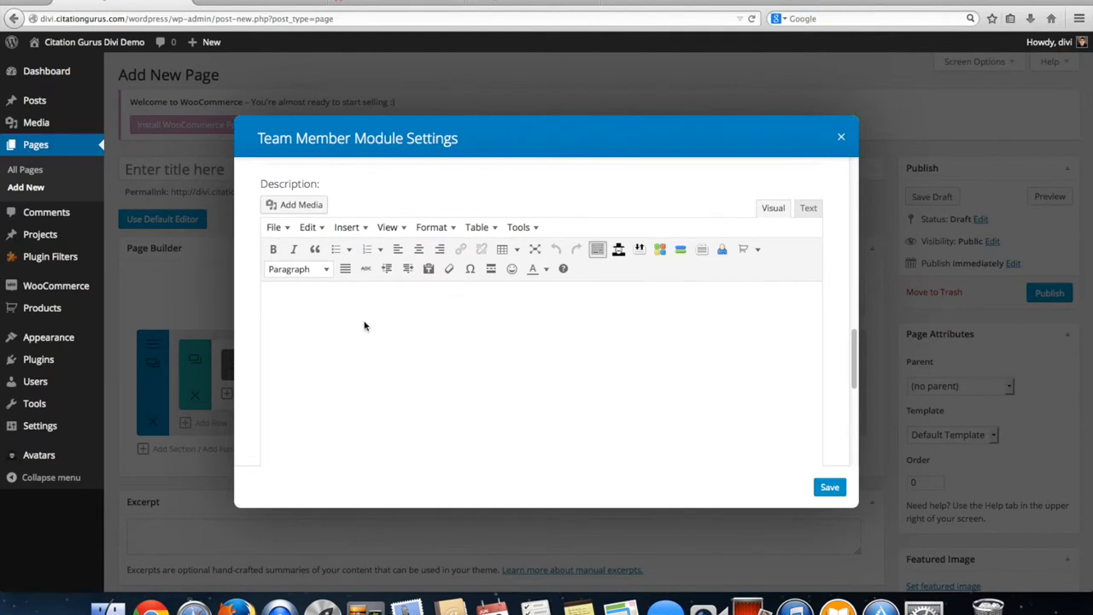
scroll(down, 3)
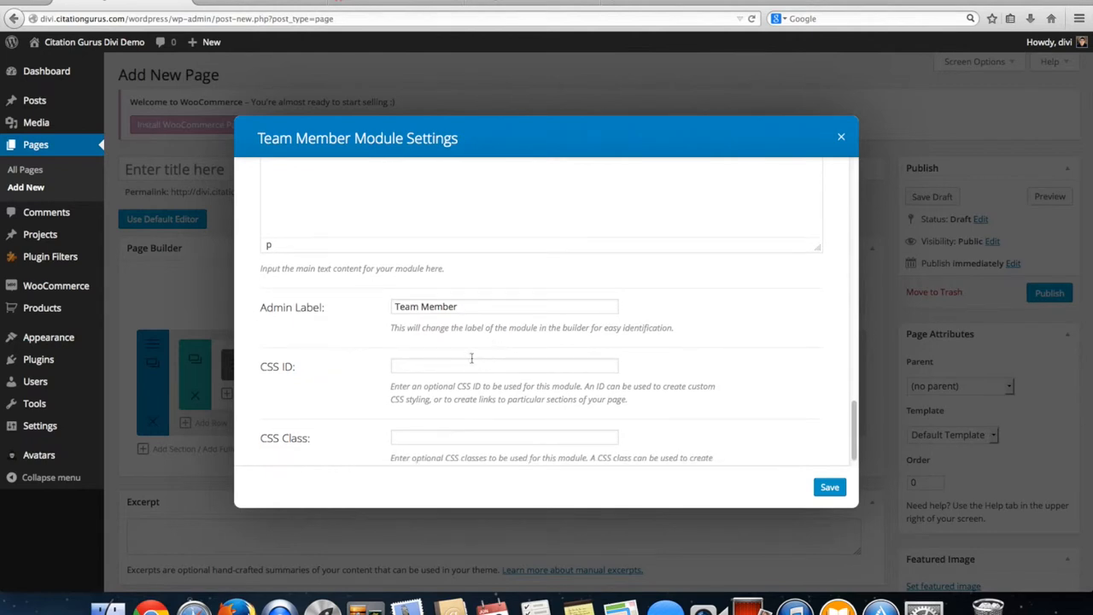
scroll(up, 3)
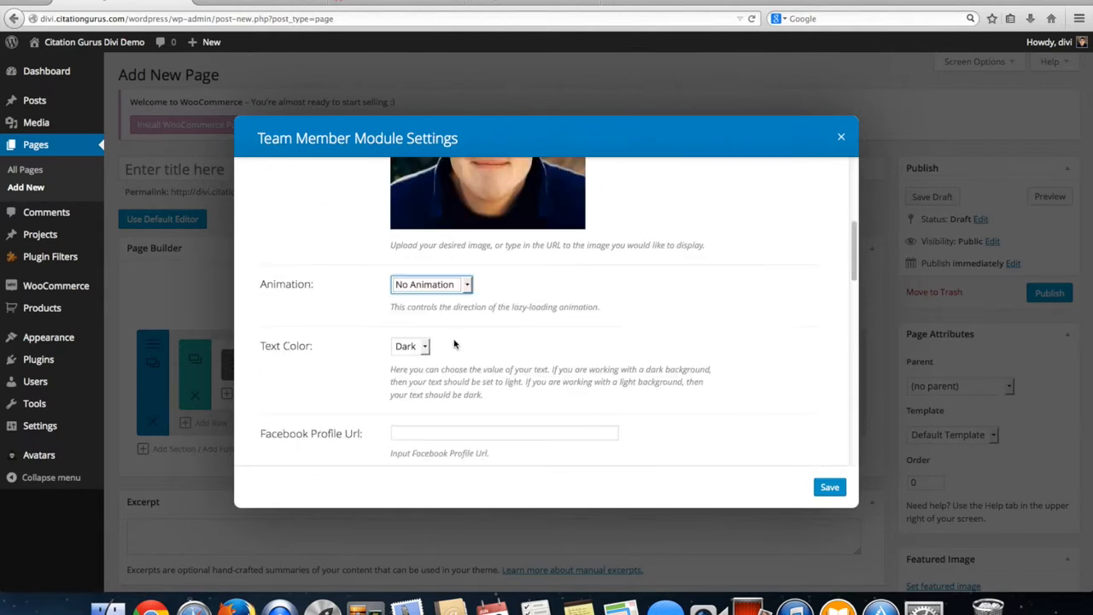
scroll(up, 3)
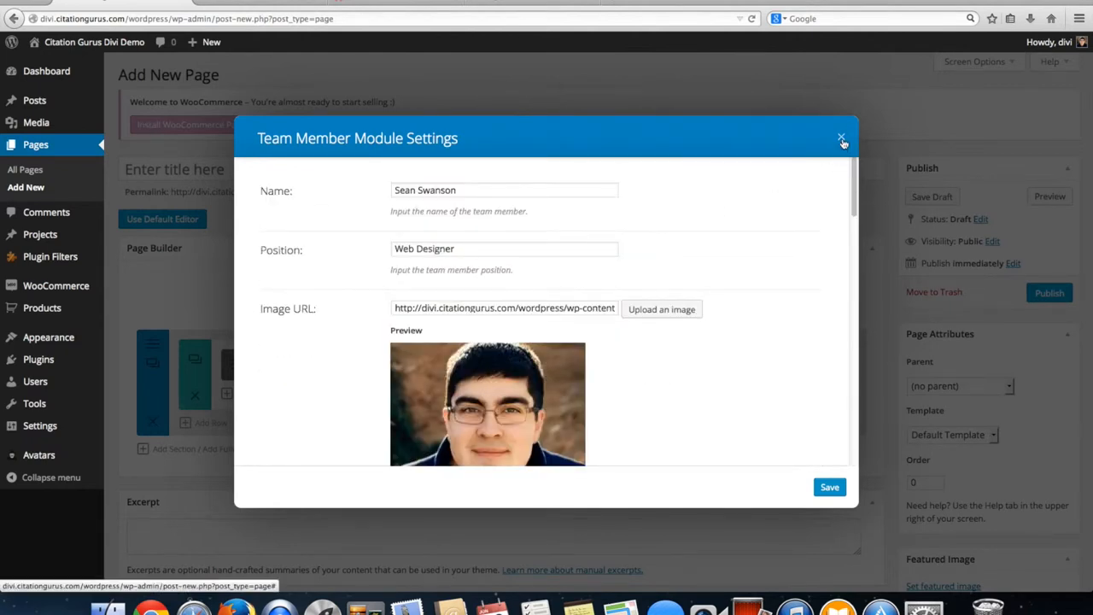
click(840, 136)
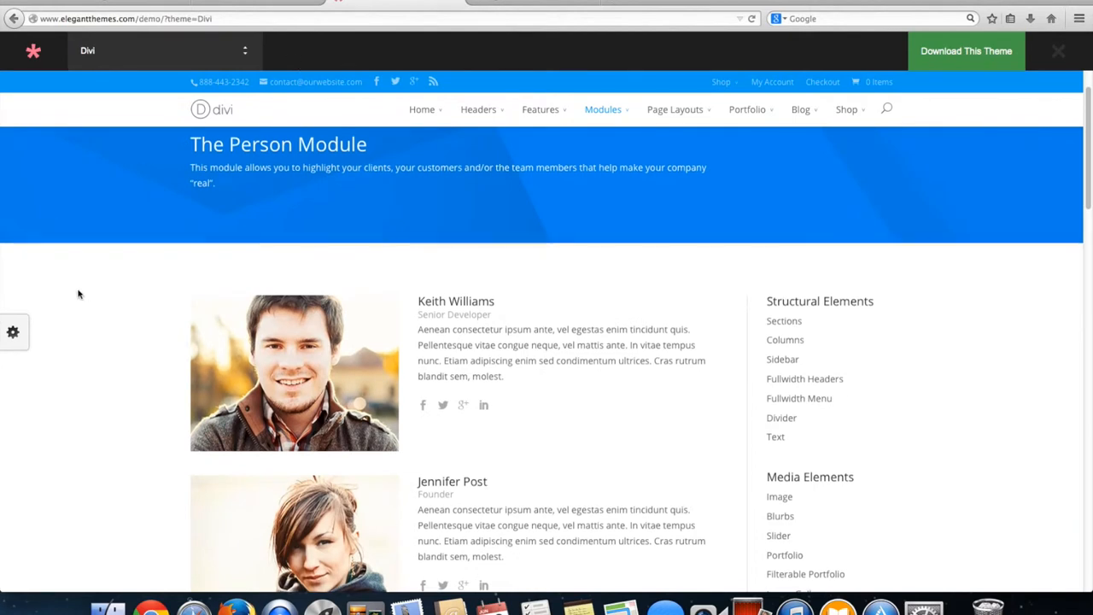
scroll(down, 3)
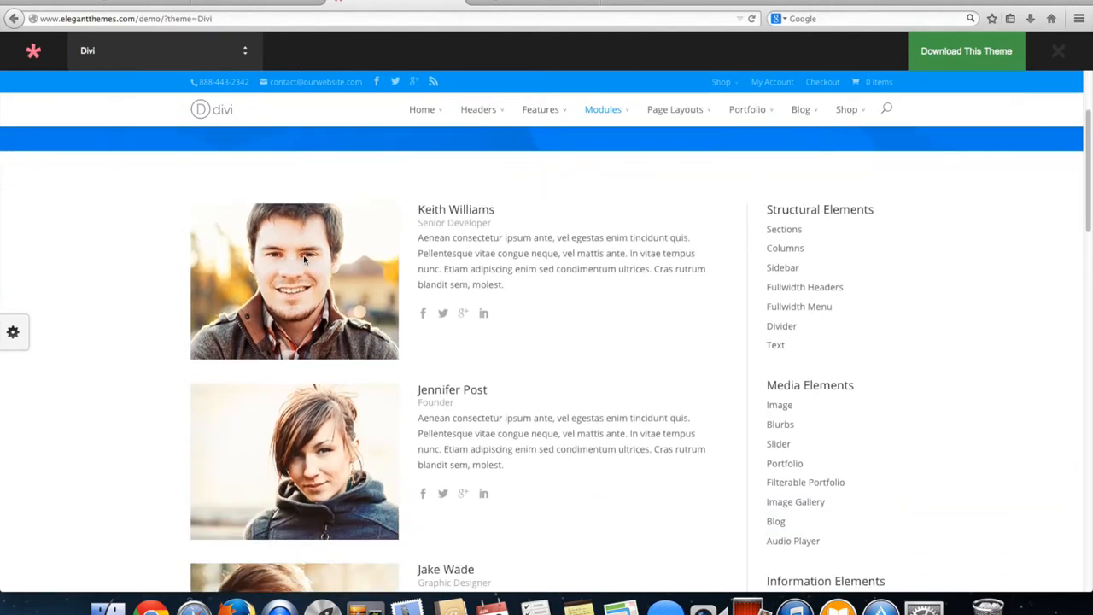
mouse_move(493, 212)
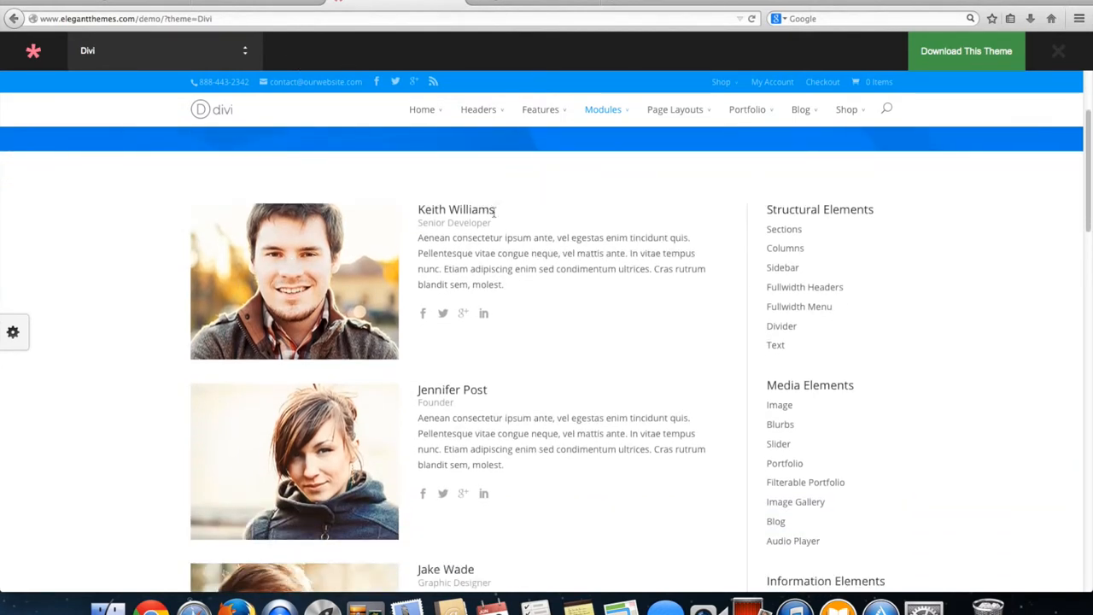
mouse_move(448, 222)
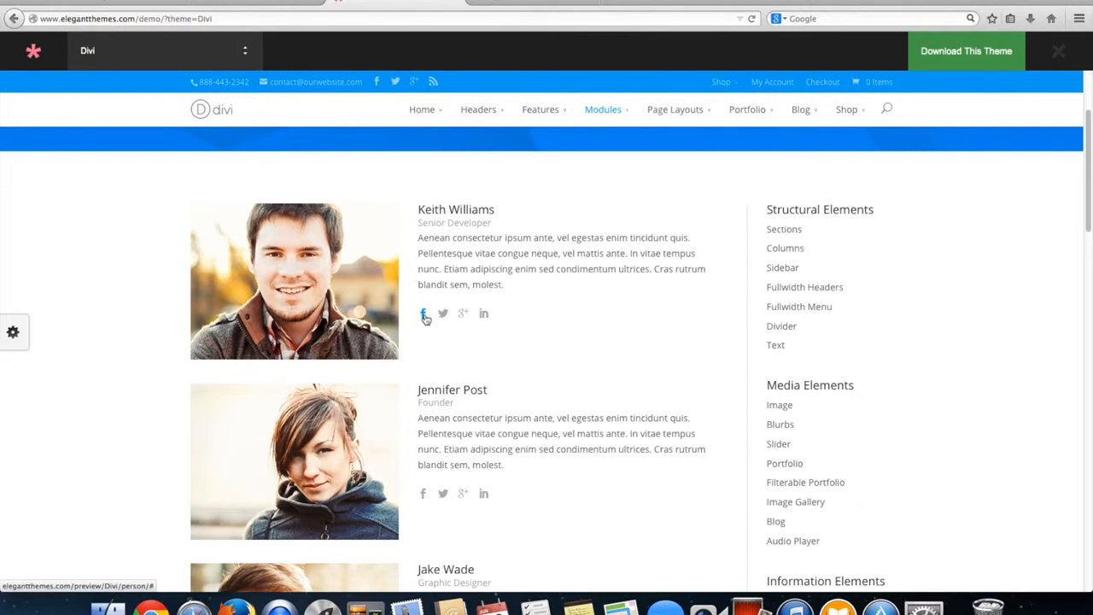
mouse_move(483, 314)
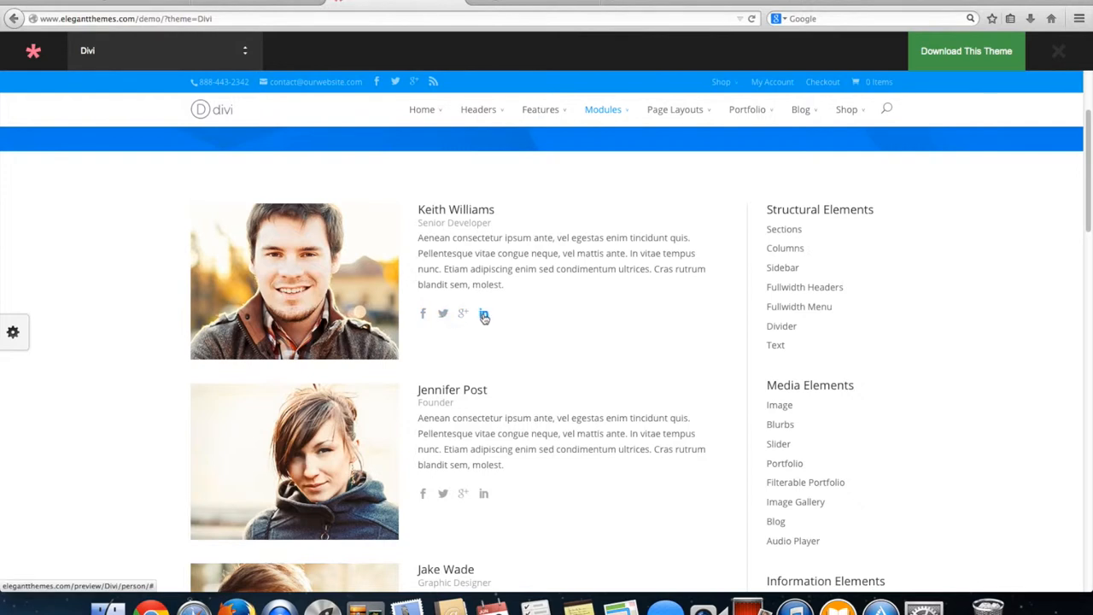
mouse_move(424, 314)
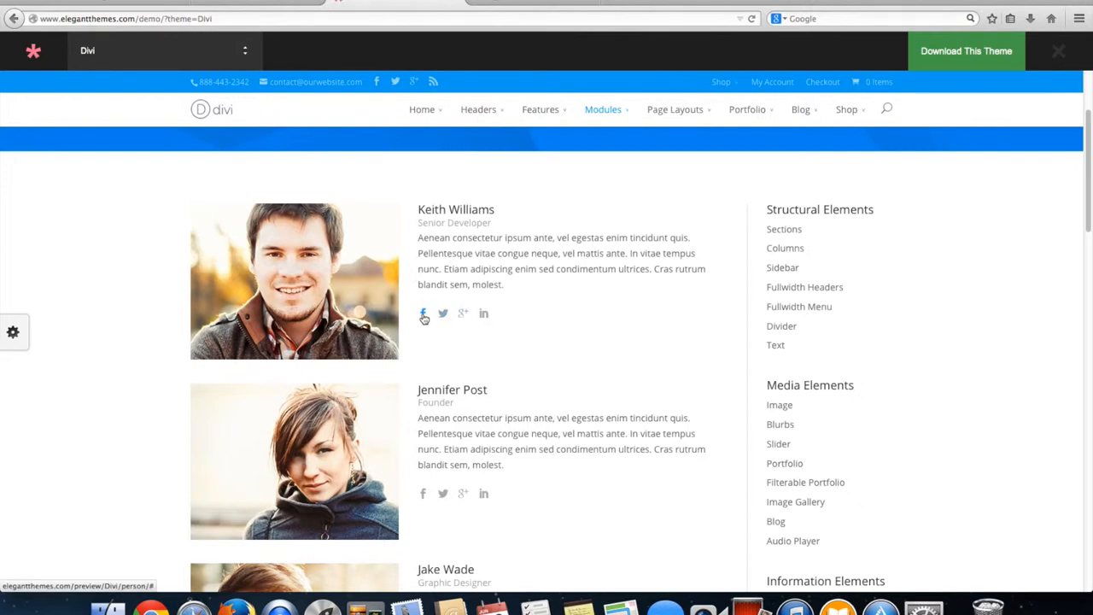
mouse_move(484, 314)
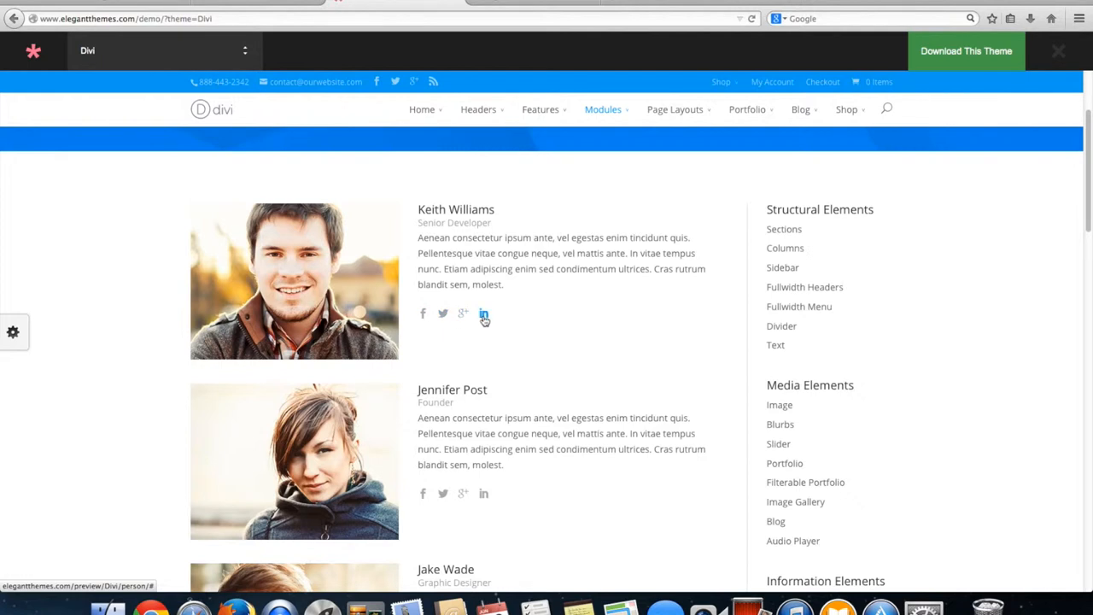
mouse_move(413, 333)
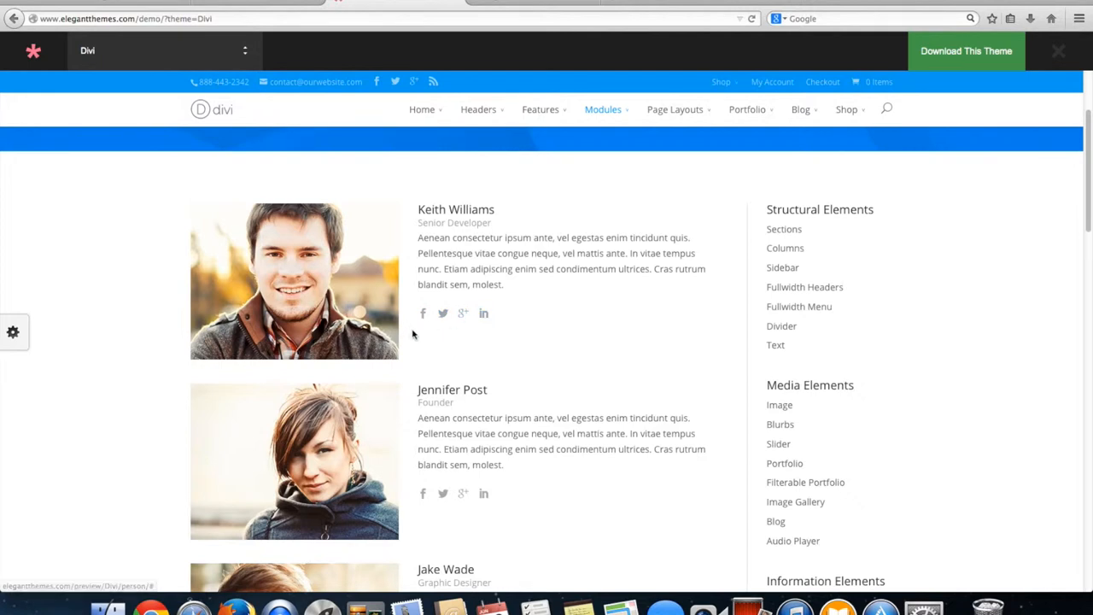
Scroll through the one- and four-column Person Module layout examples on the demo page.
scroll(down, 3)
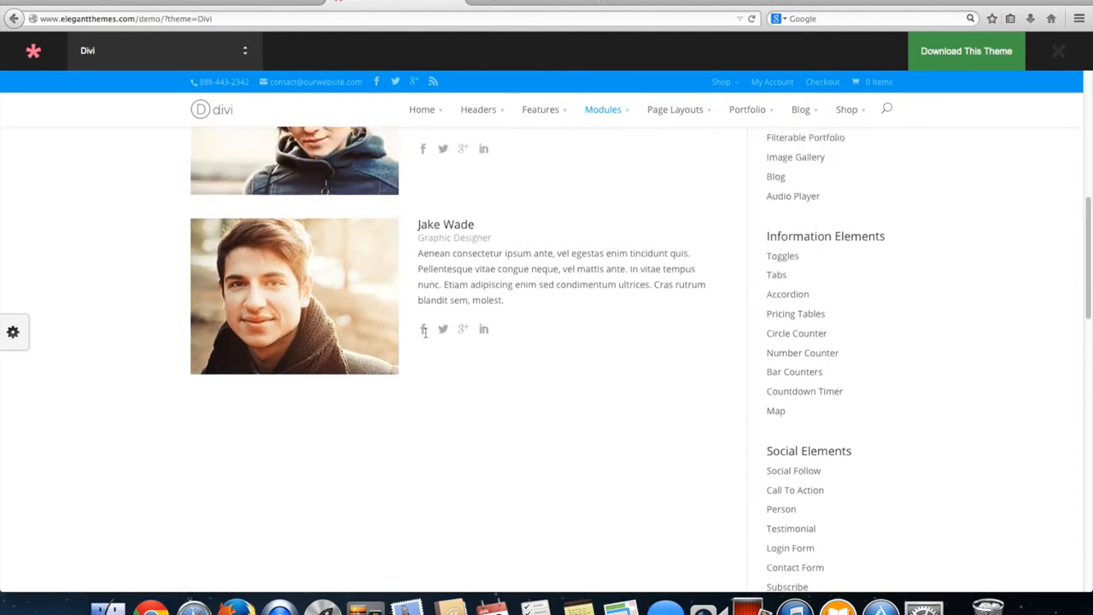
scroll(down, 3)
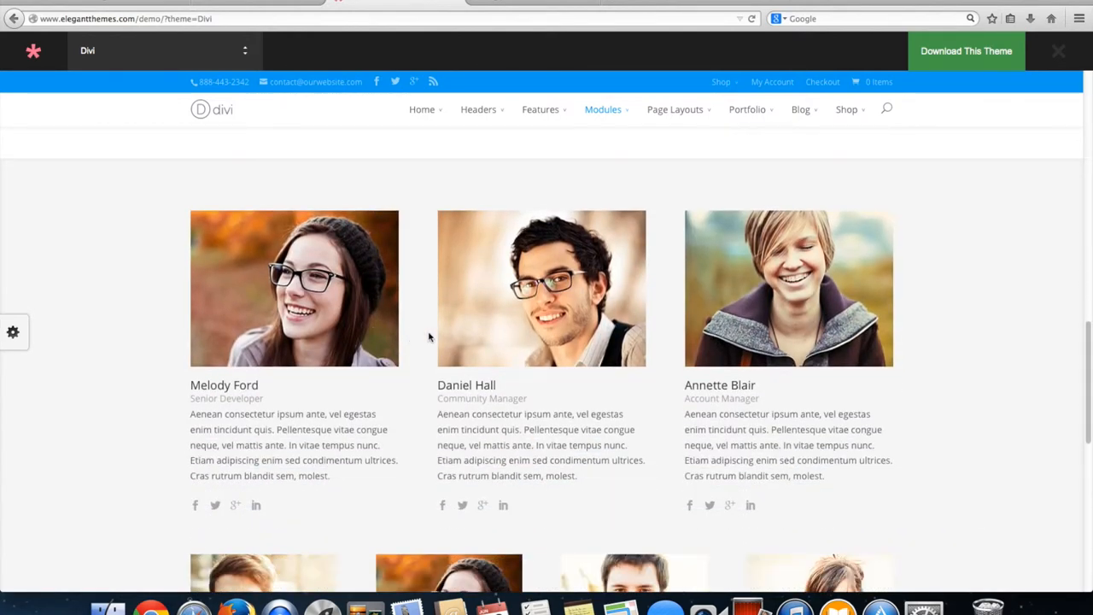
mouse_move(458, 336)
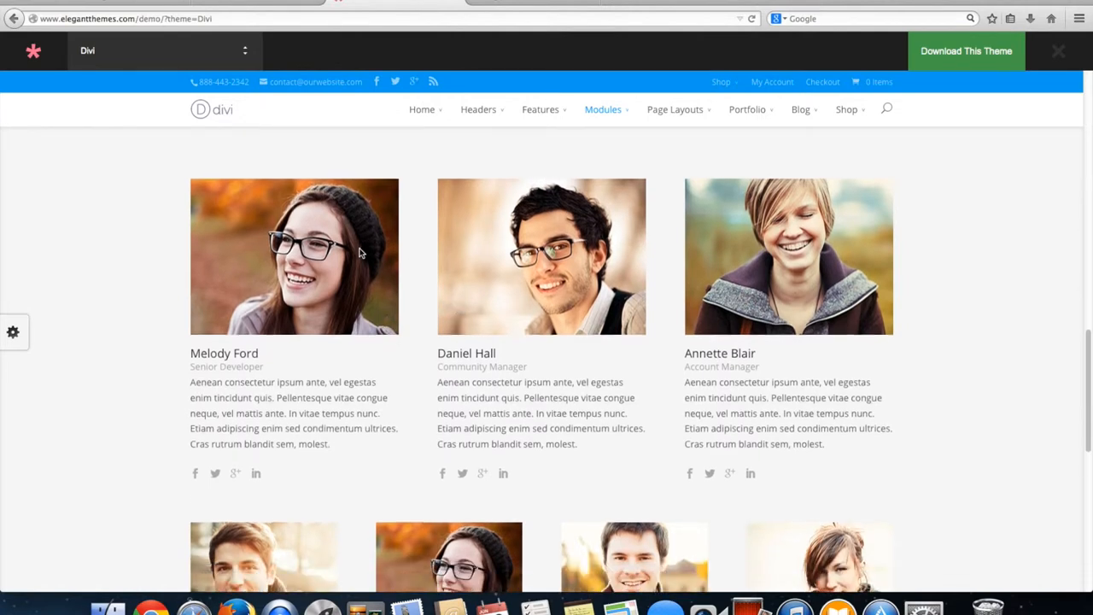
mouse_move(394, 314)
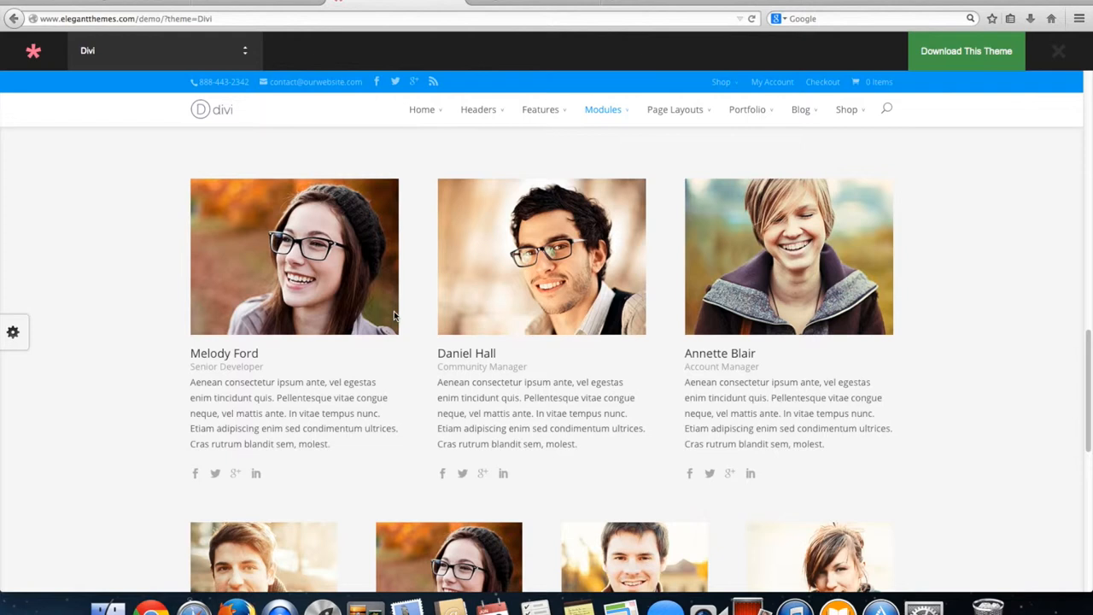
mouse_move(756, 297)
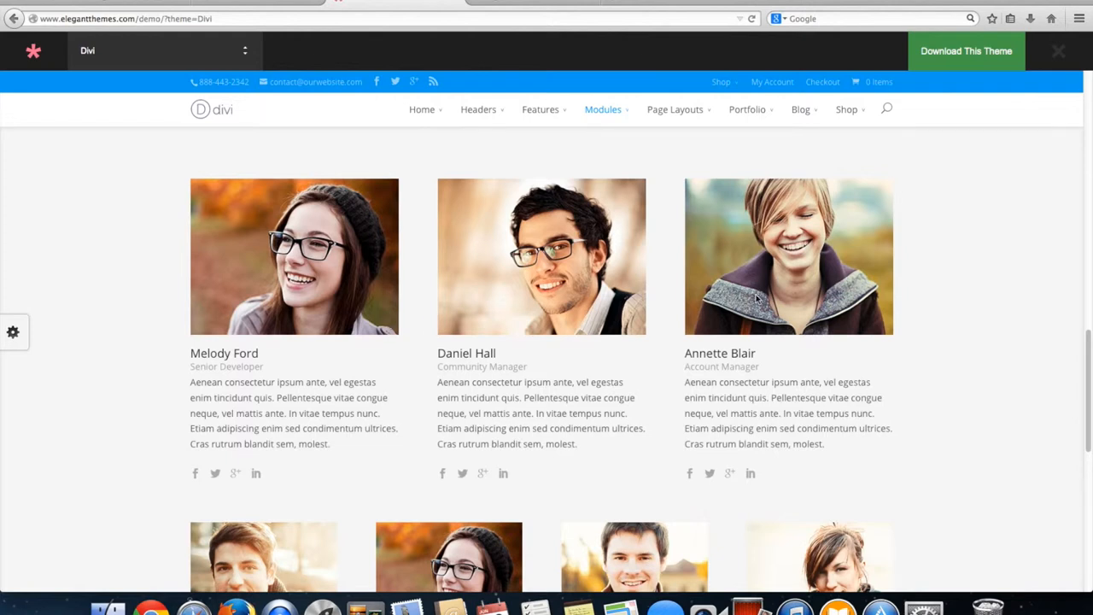
scroll(down, 3)
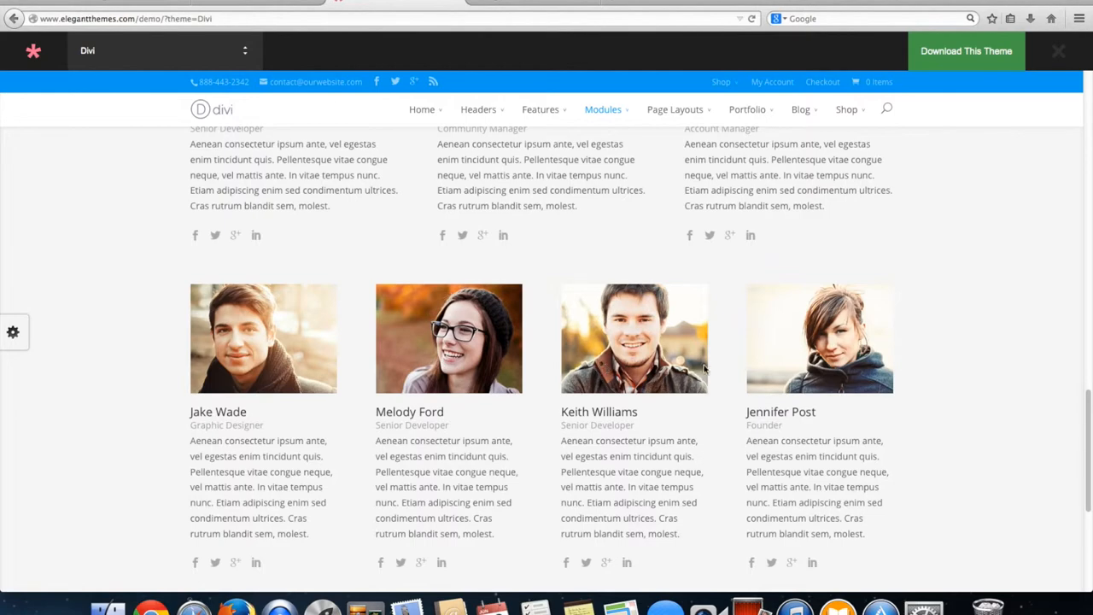
scroll(down, 3)
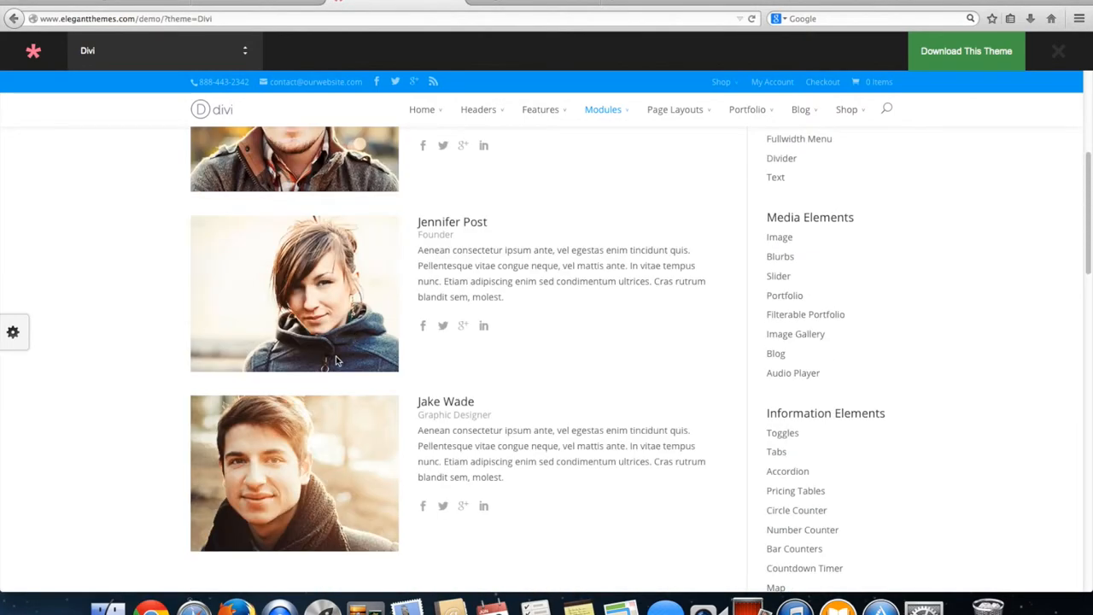
scroll(down, 3)
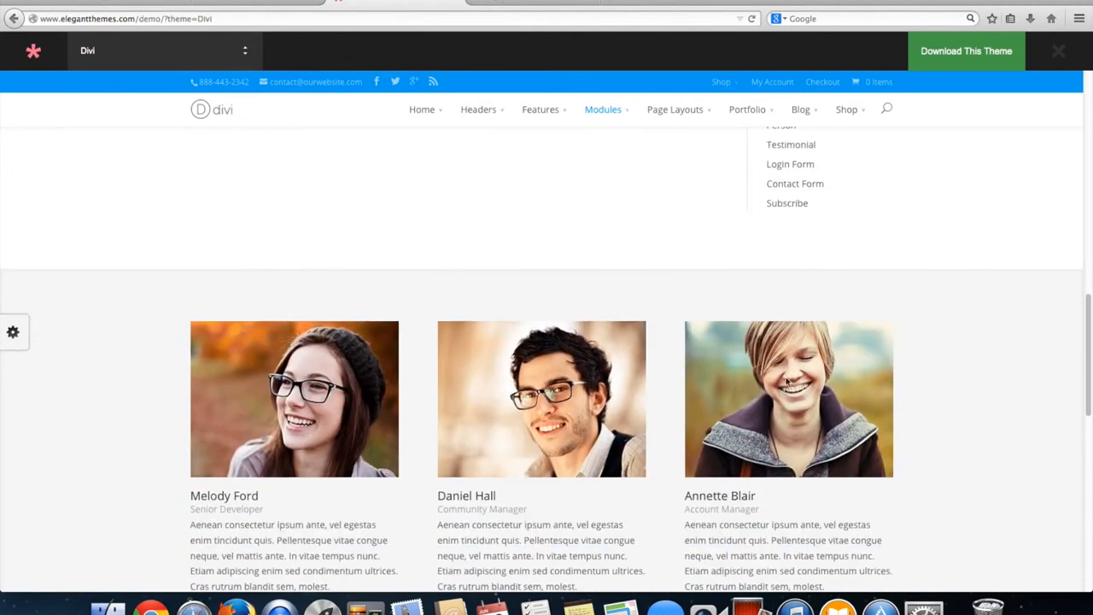
mouse_move(557, 362)
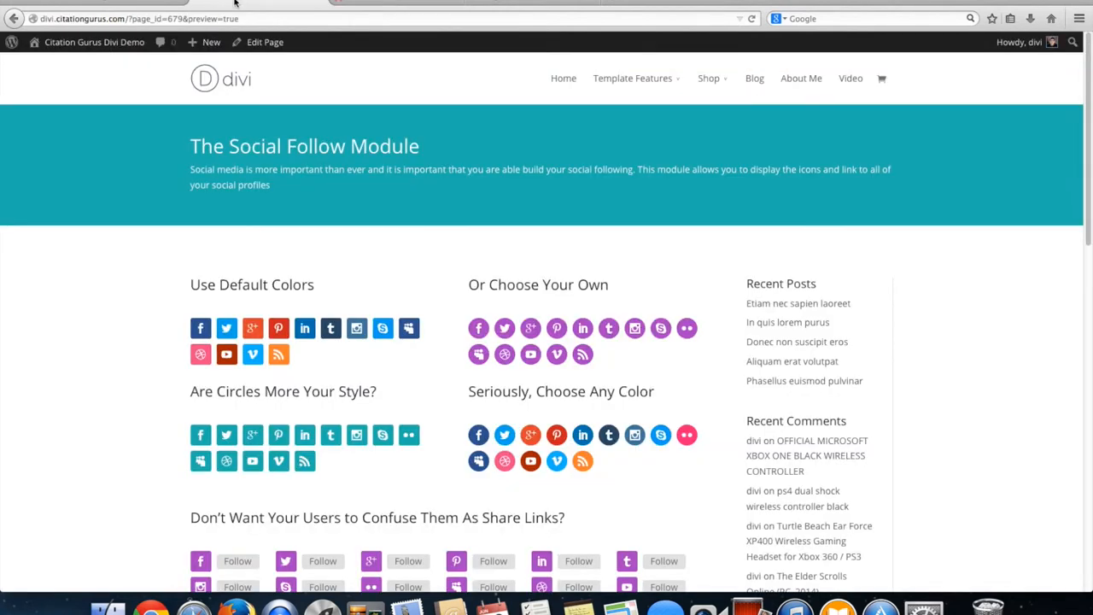
Add a new row below the Team Member row and show its Insert Columns layout choices.
click(211, 41)
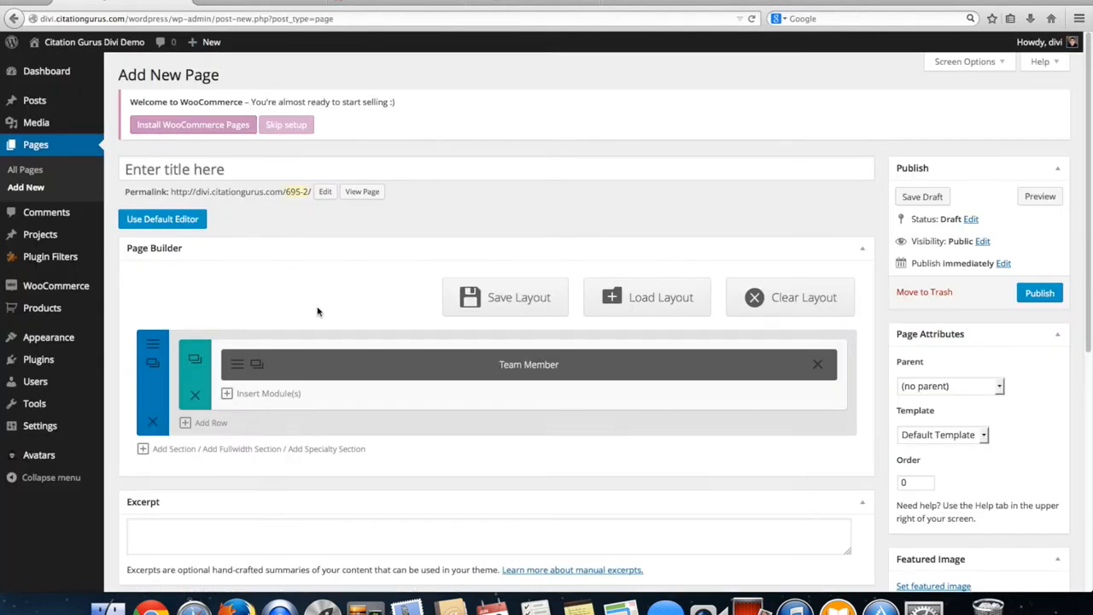
mouse_move(444, 420)
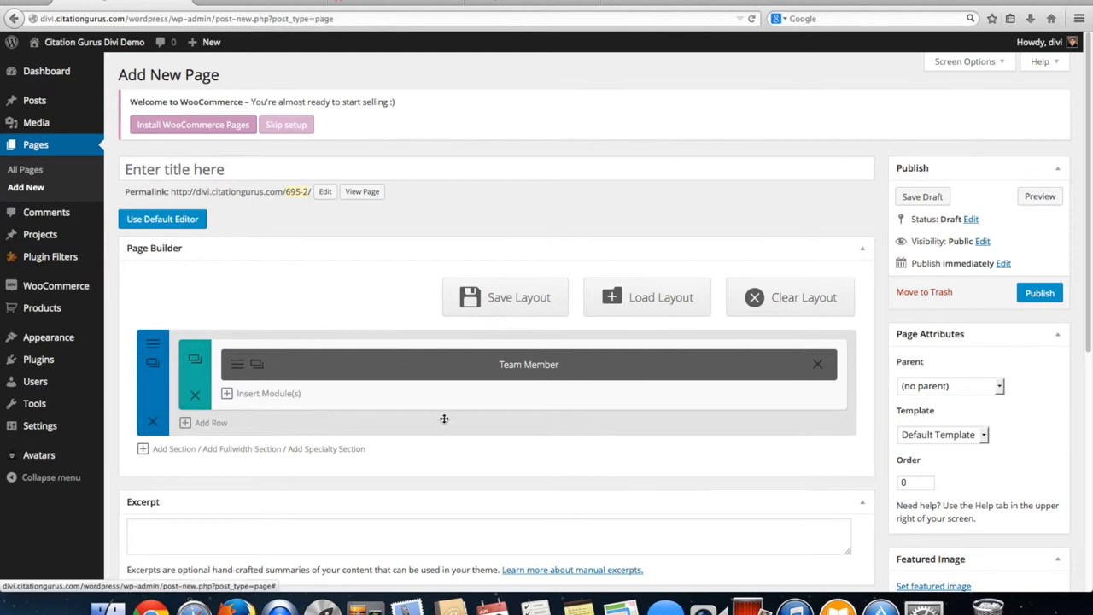
mouse_move(210, 423)
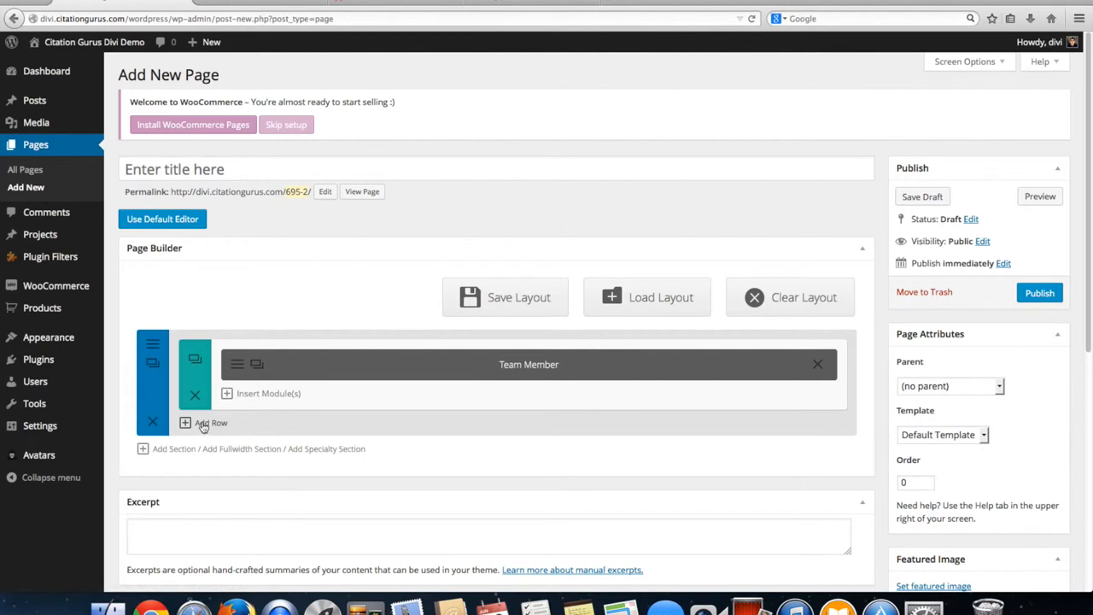
click(210, 424)
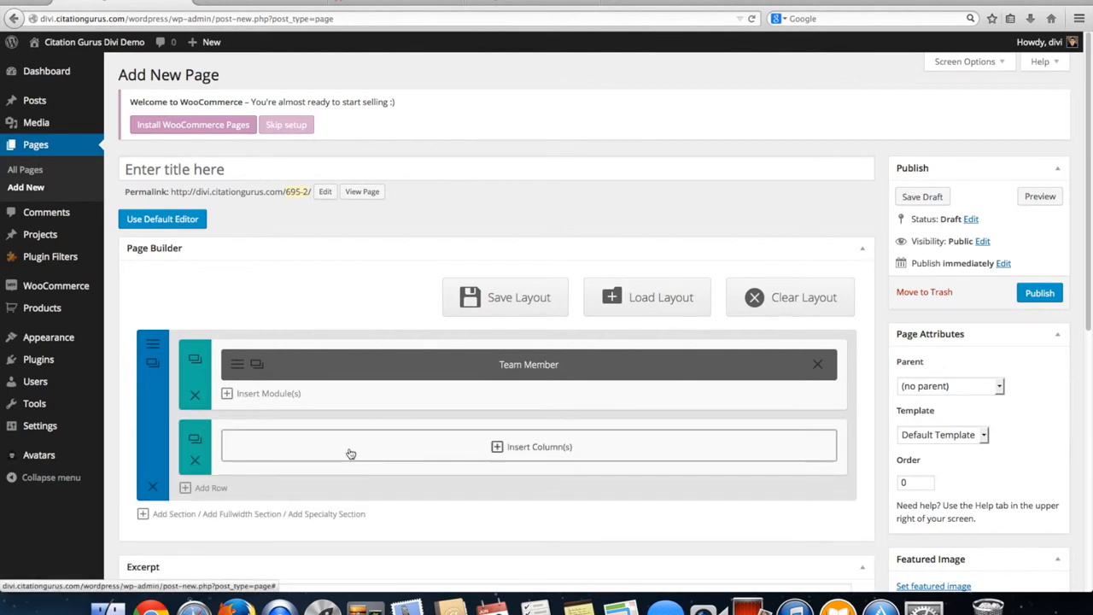
click(539, 445)
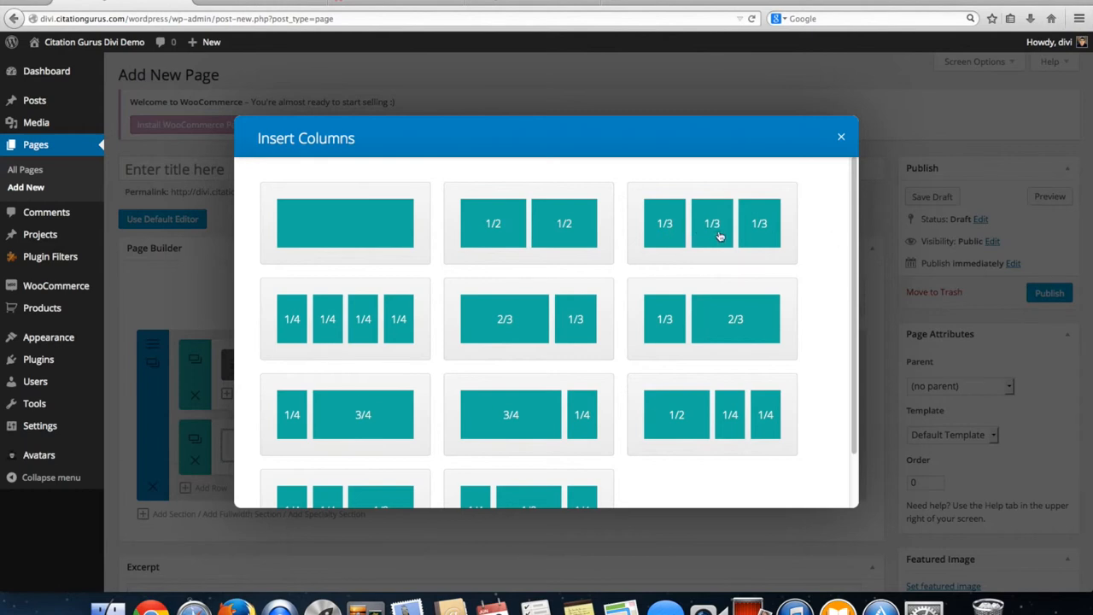
mouse_move(372, 331)
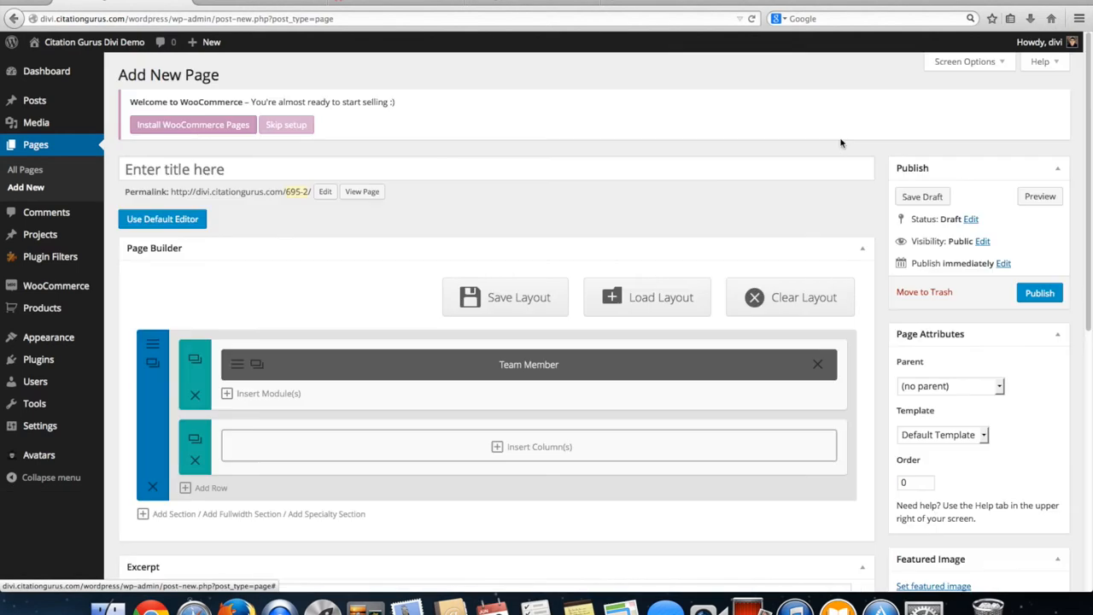
mouse_move(273, 266)
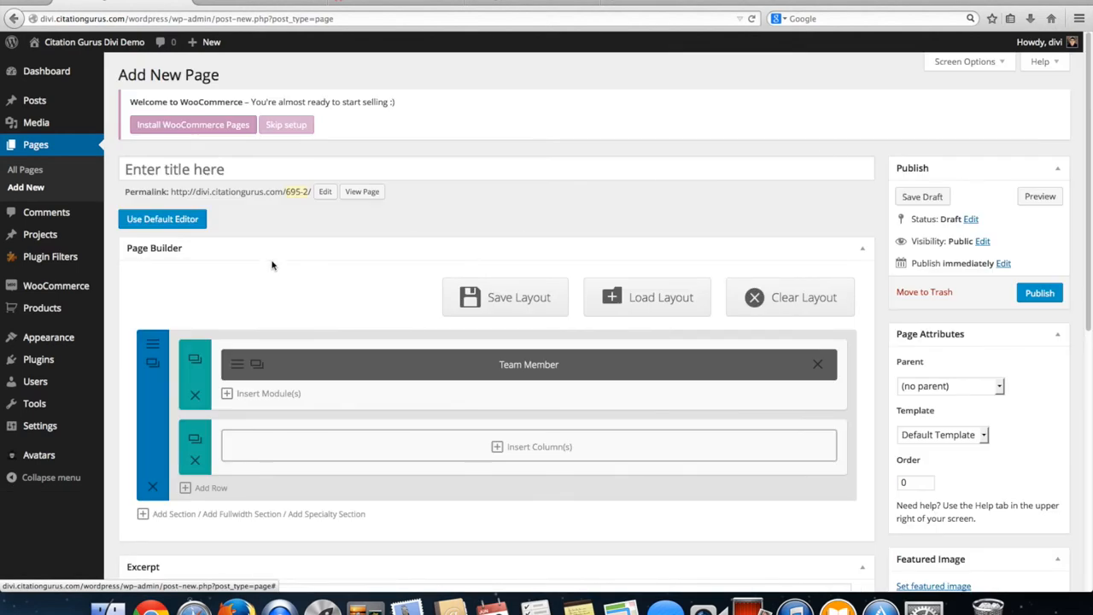
mouse_move(491, 157)
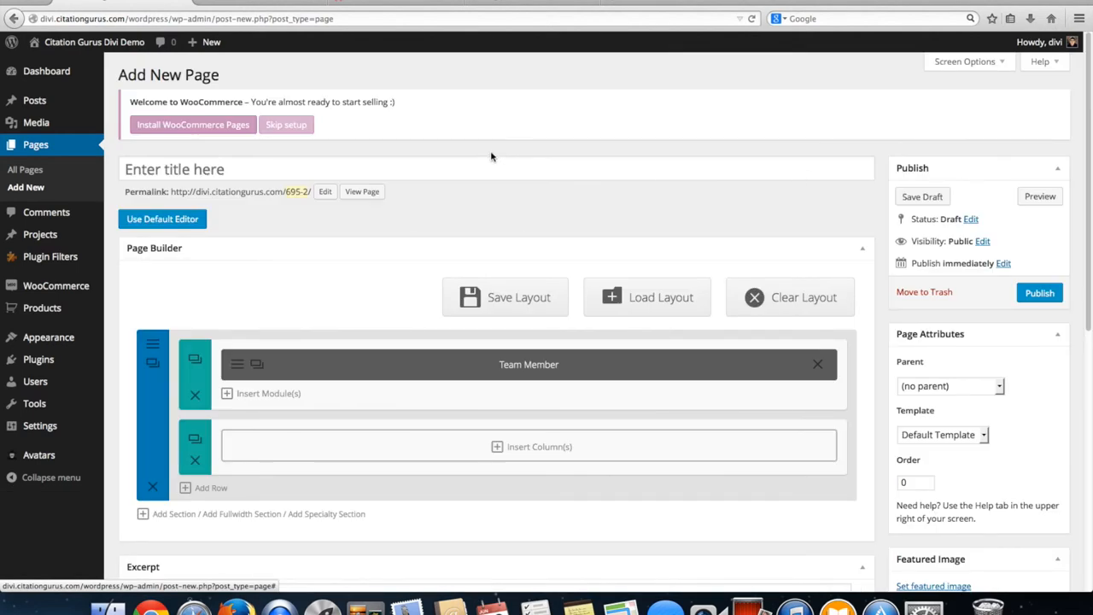
mouse_move(376, 282)
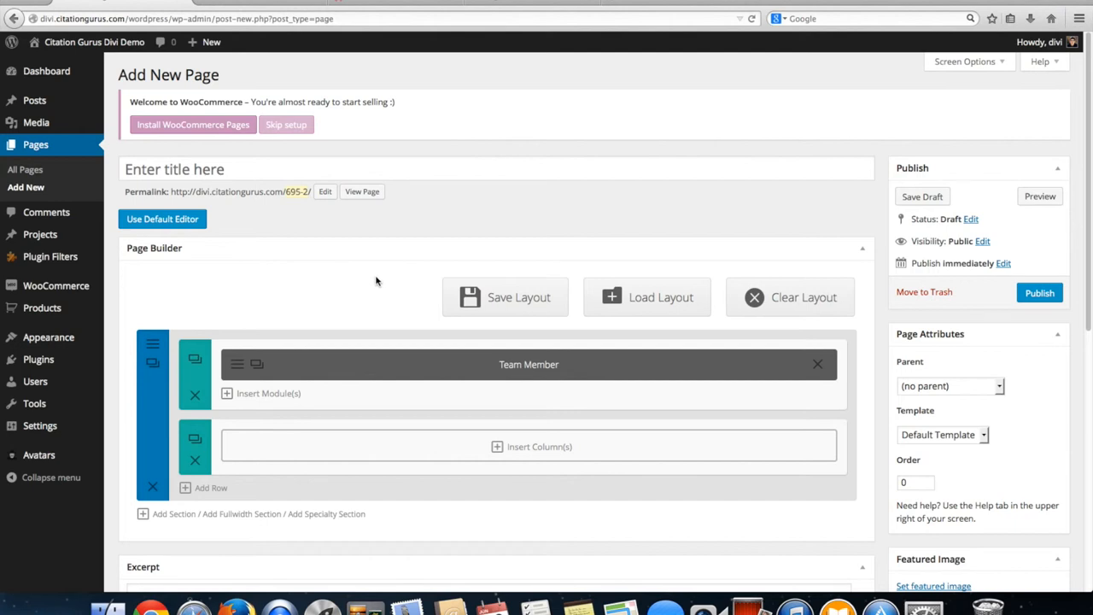